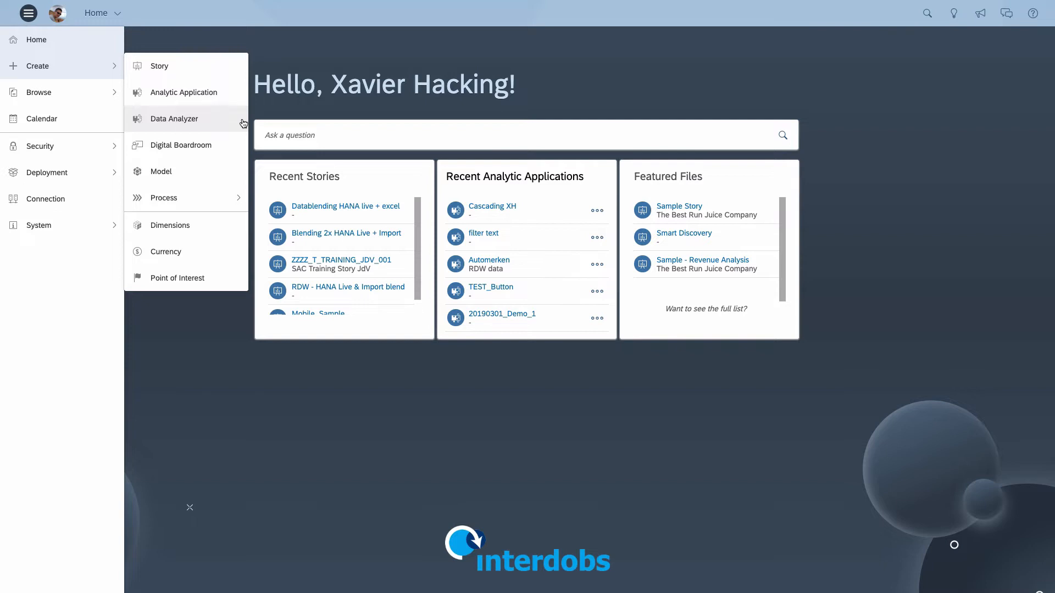
mouse_move(250, 123)
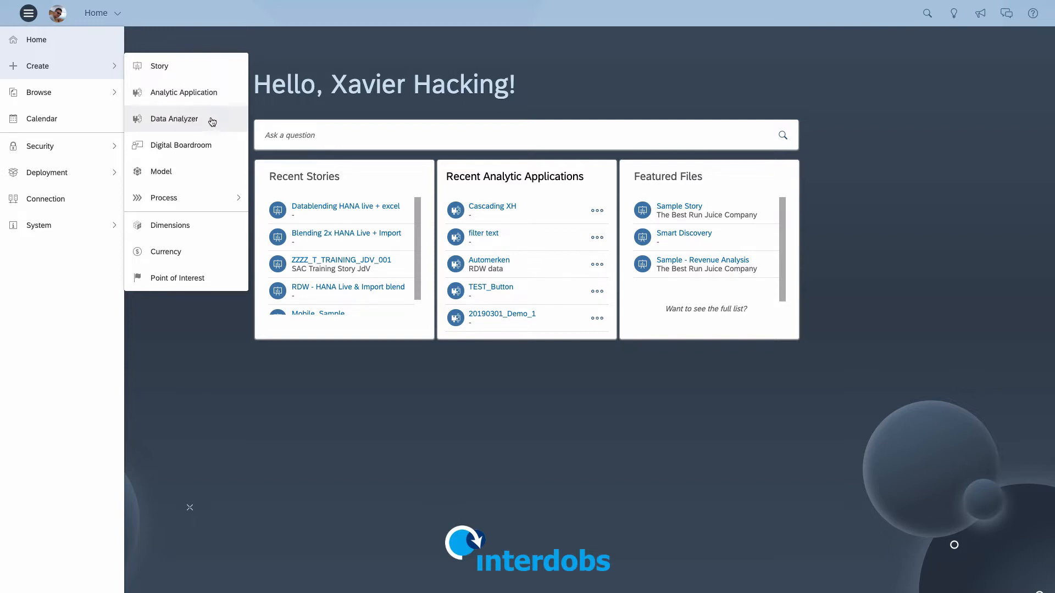
mouse_move(27, 15)
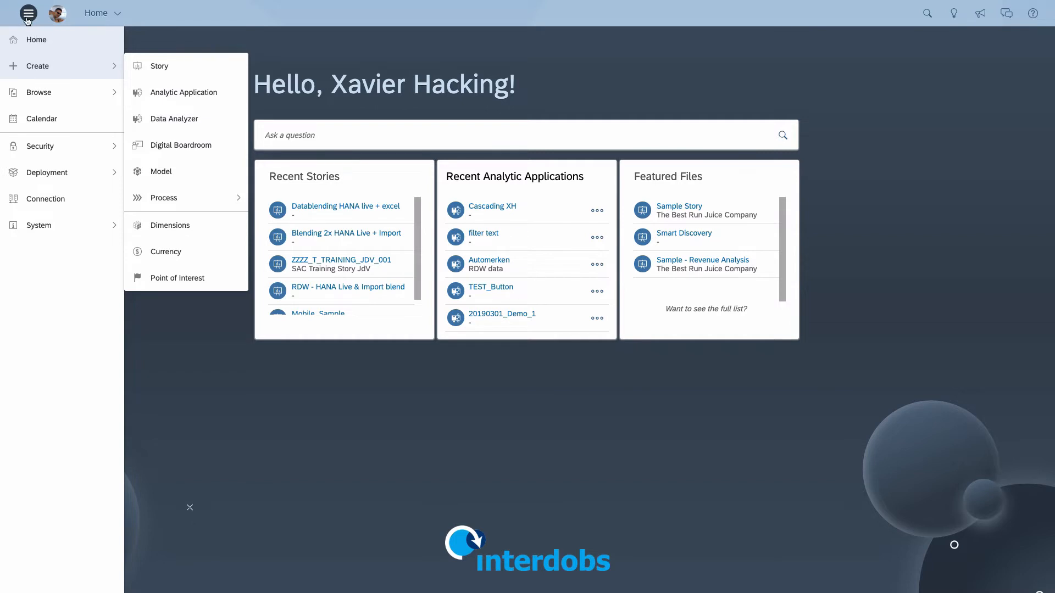
mouse_move(232, 142)
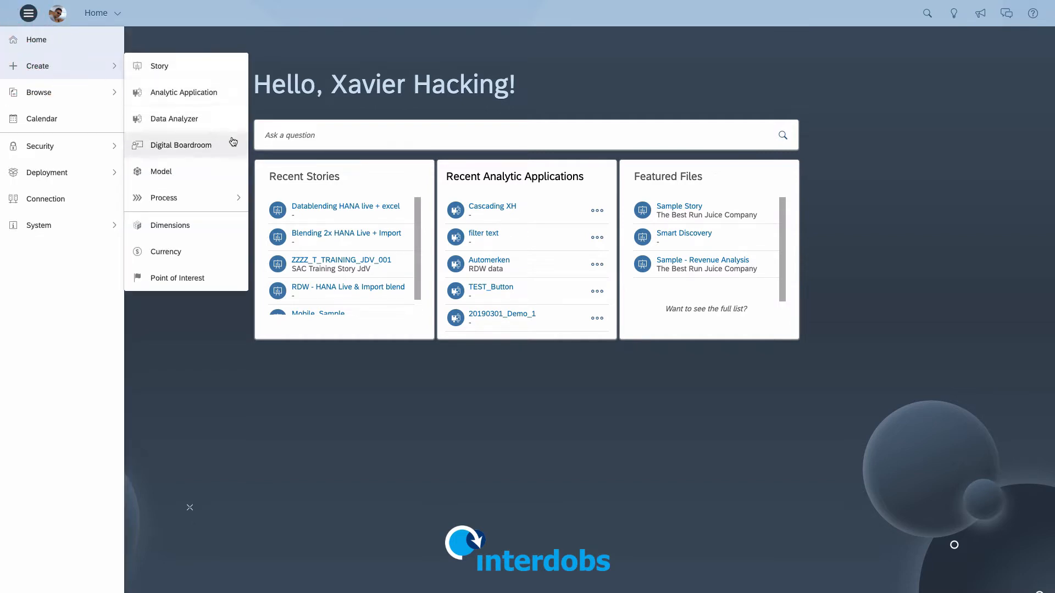
- Launch a new Data Analyzer from the Create menu on the home page
click(174, 118)
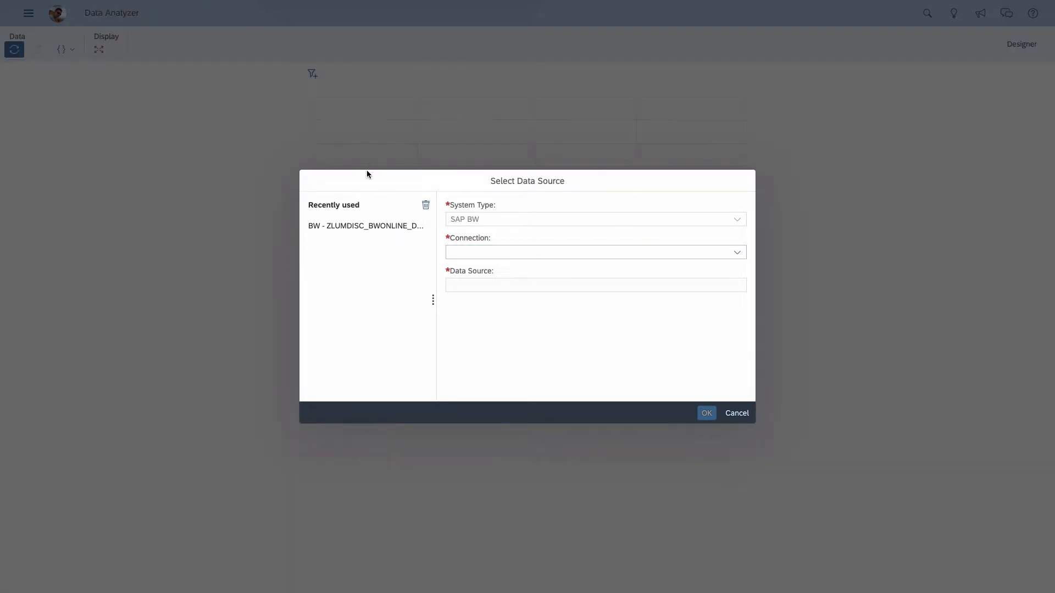
mouse_move(502, 217)
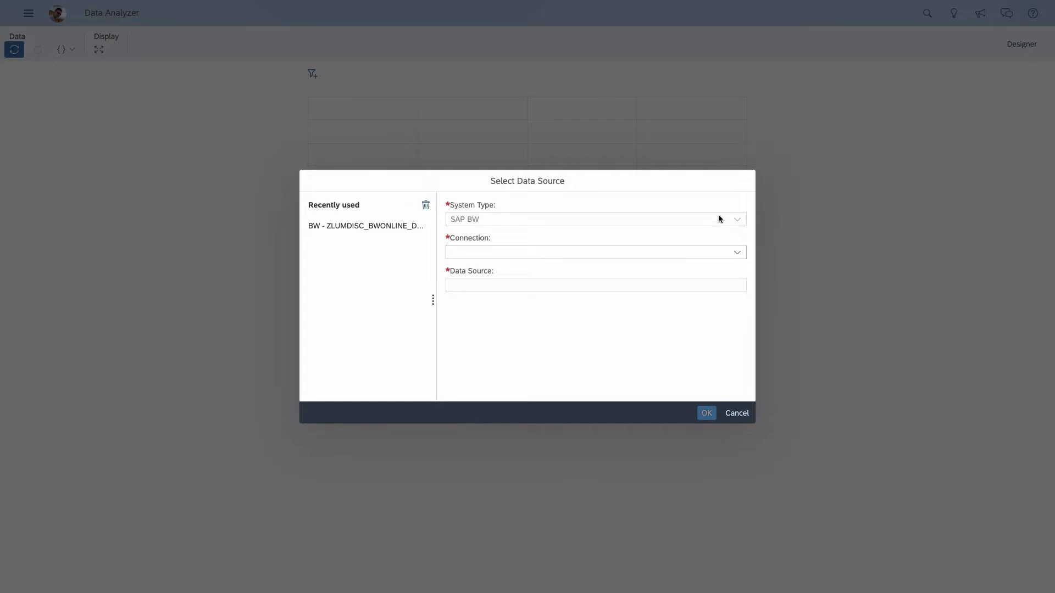
mouse_move(467, 222)
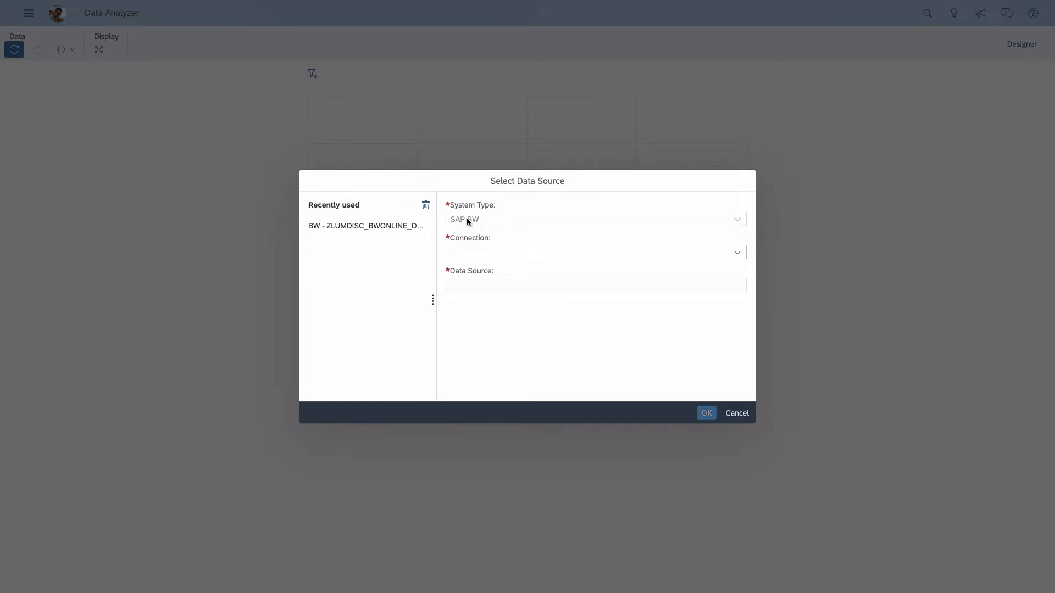
mouse_move(537, 226)
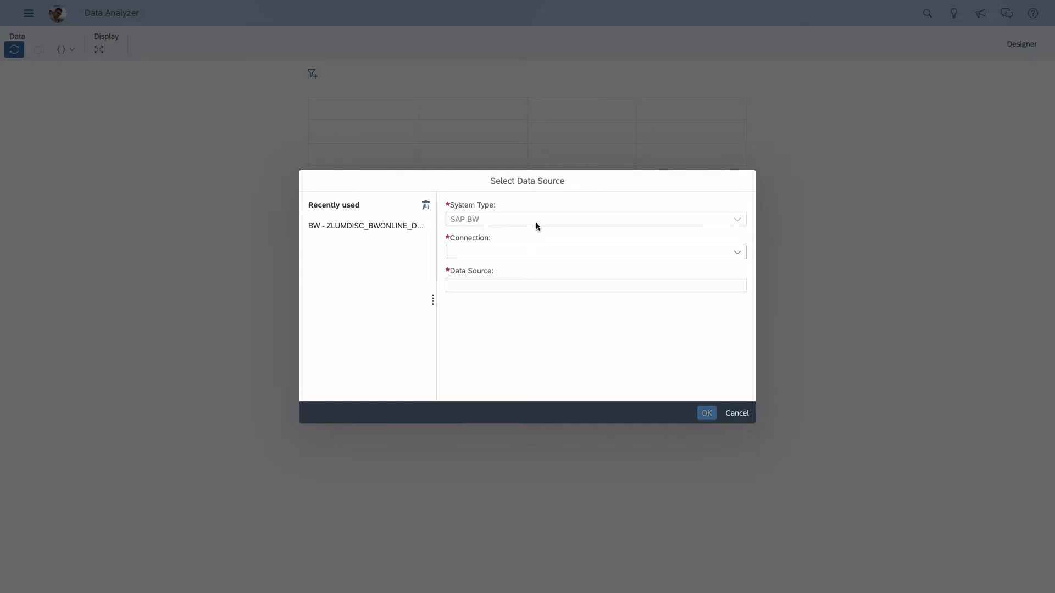
- Choose the BW connection and sign in with user name 'hackingx'
click(737, 252)
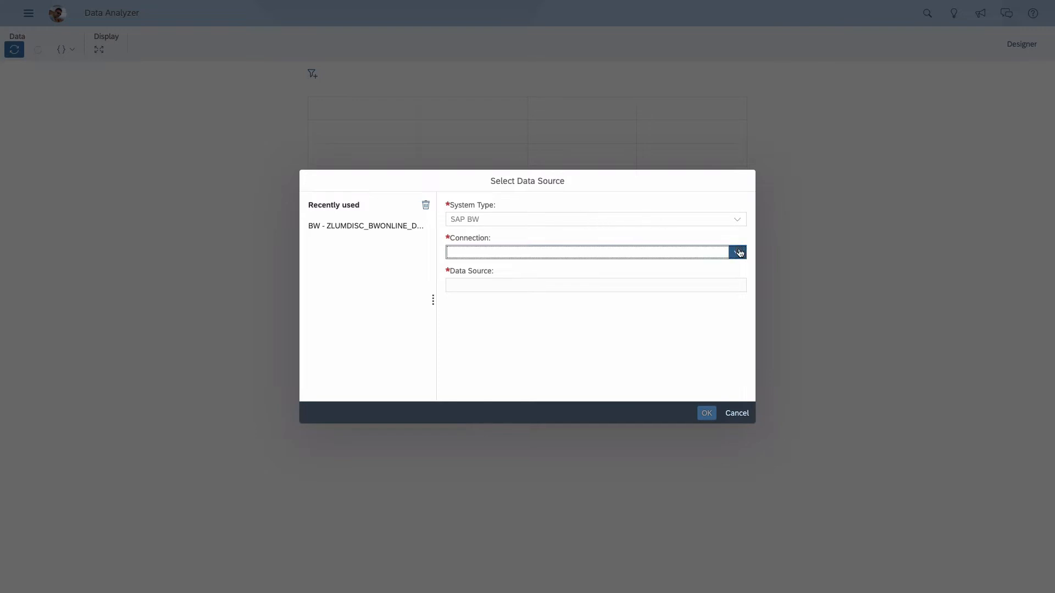
click(737, 252)
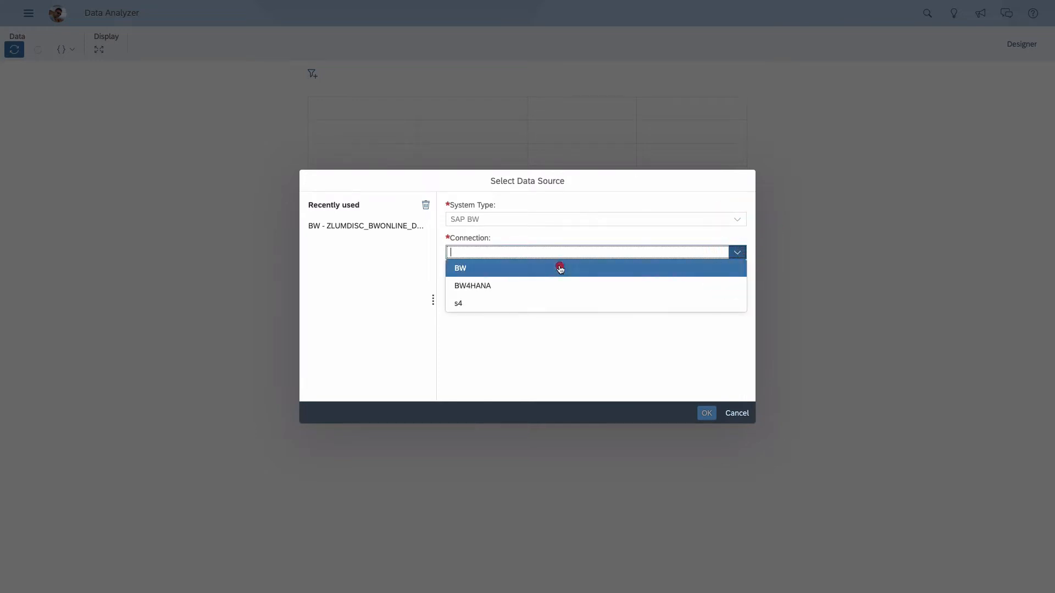
click(460, 268)
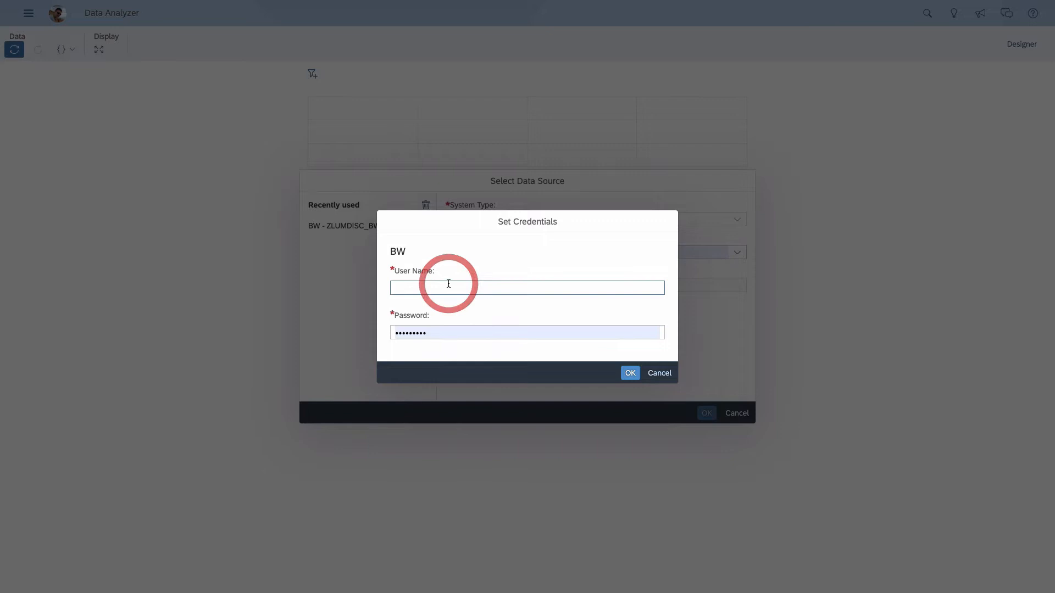
text(hackingx)
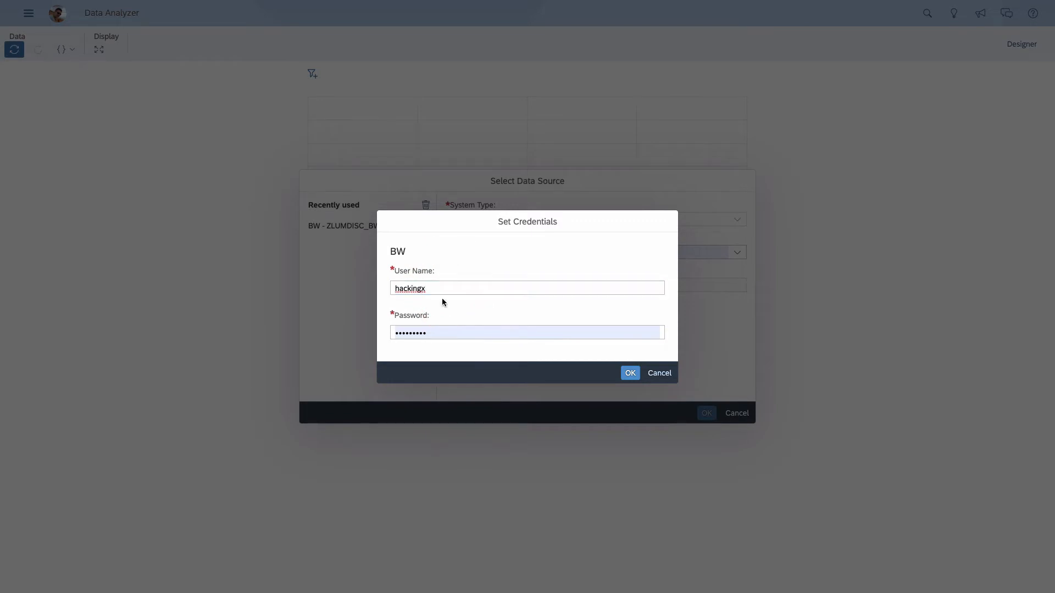
click(630, 373)
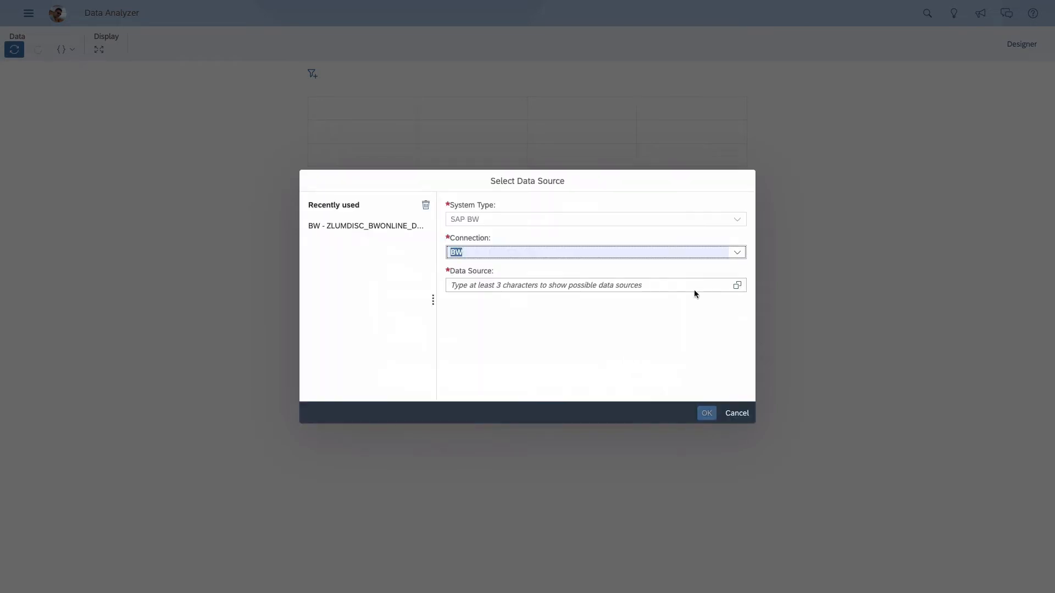
- Search data sources for 'ZLU' and confirm query ZLUMDISC_BWONLINE_DEMO_001
click(737, 285)
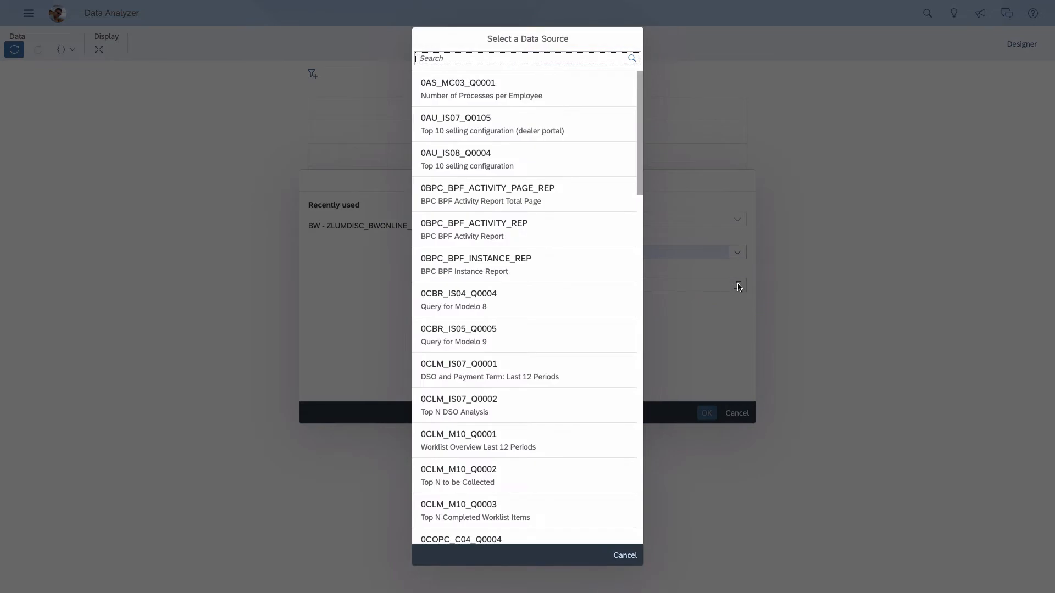
scroll(down, 3)
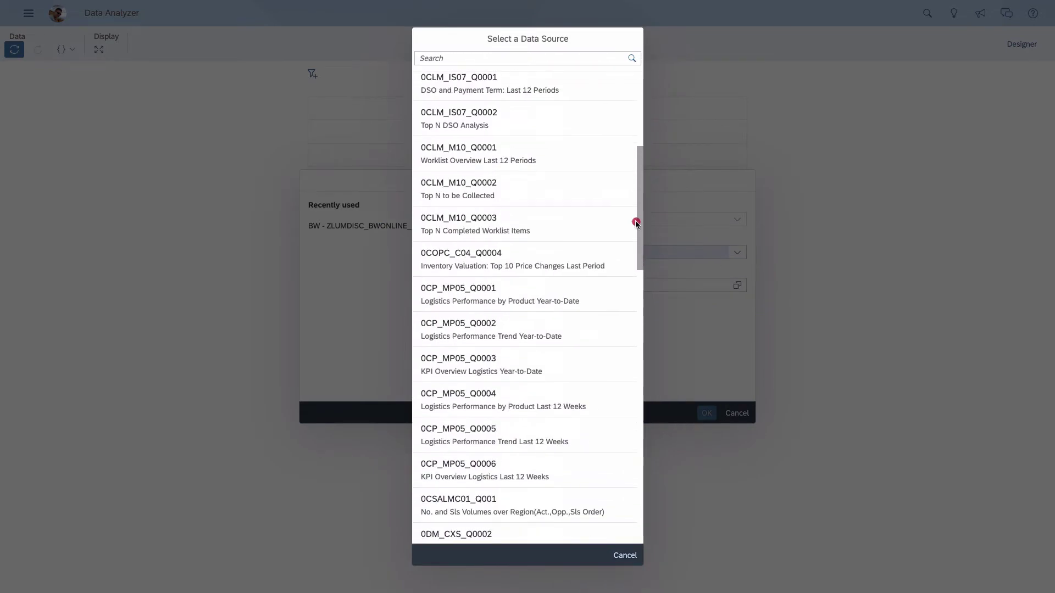
scroll(down, 3)
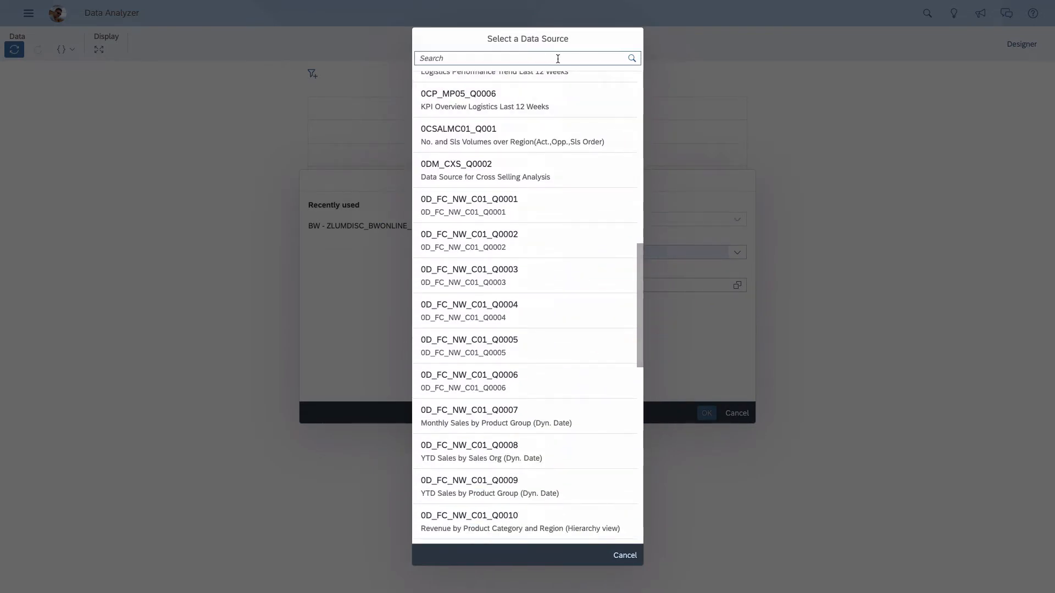
text(ZLUM)
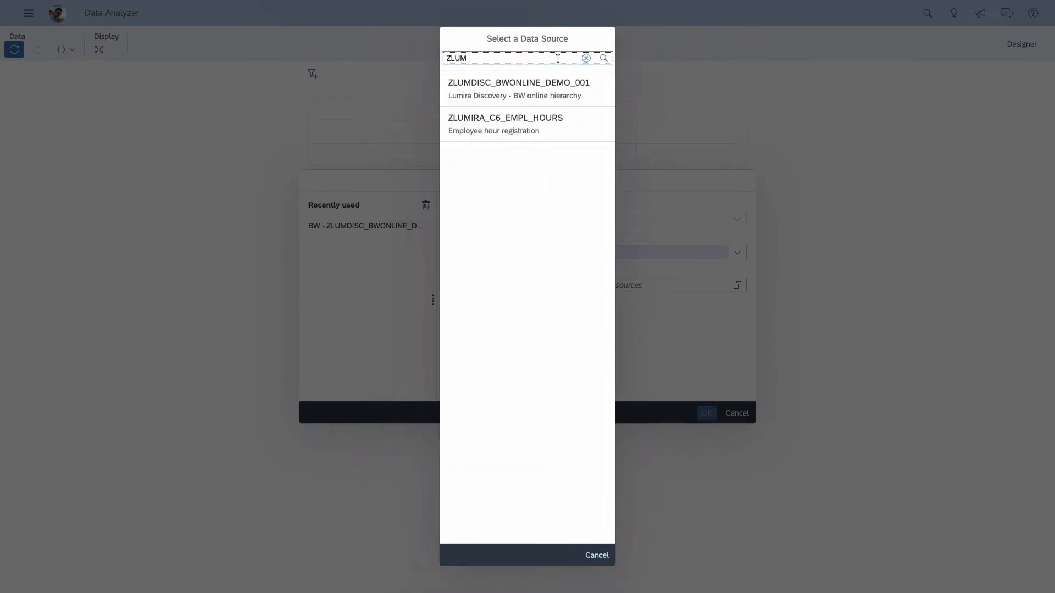
click(519, 82)
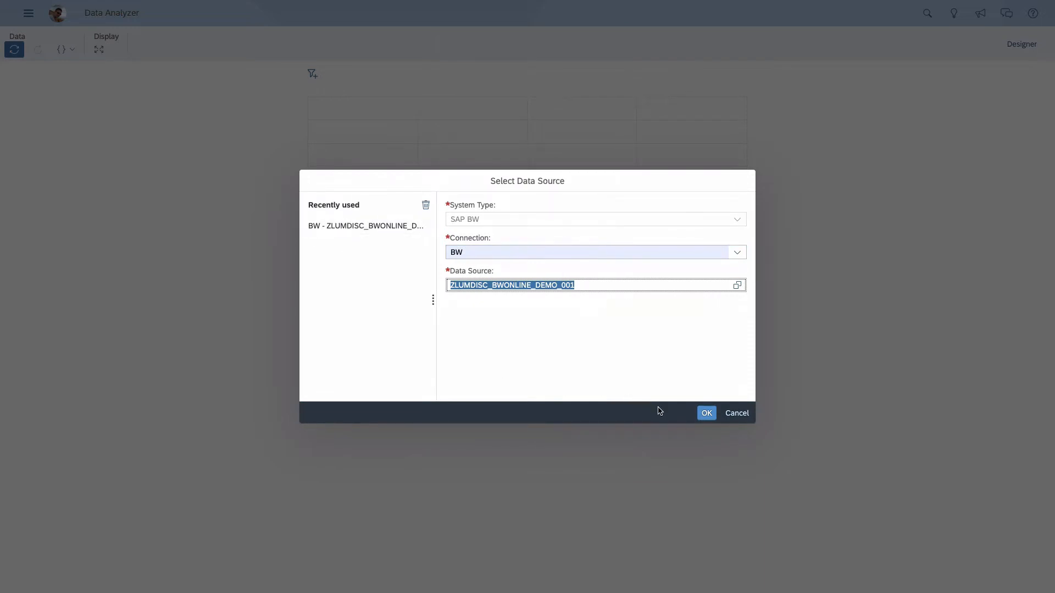
click(706, 413)
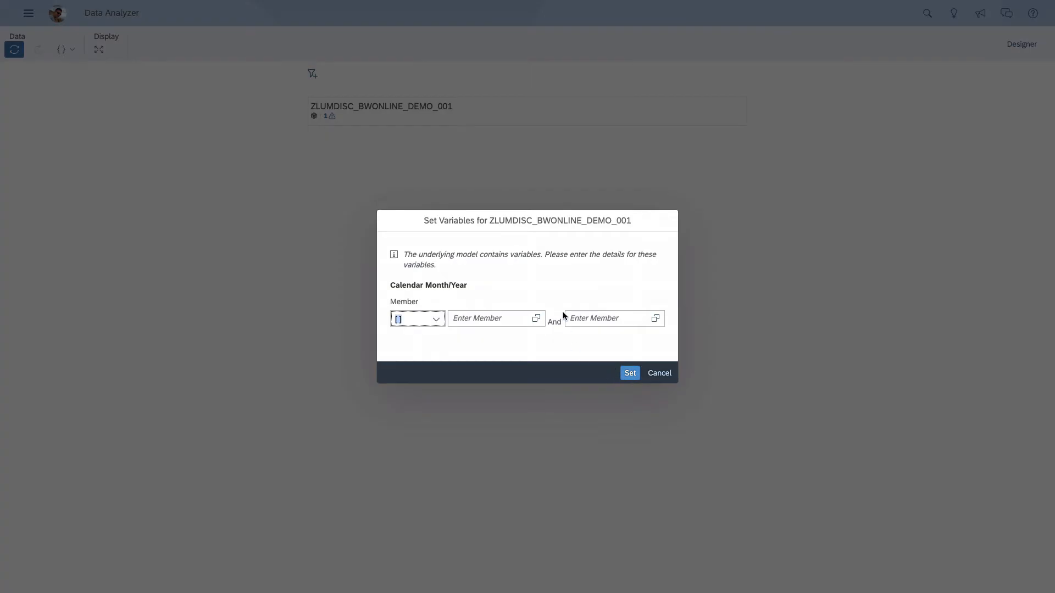
mouse_move(462, 304)
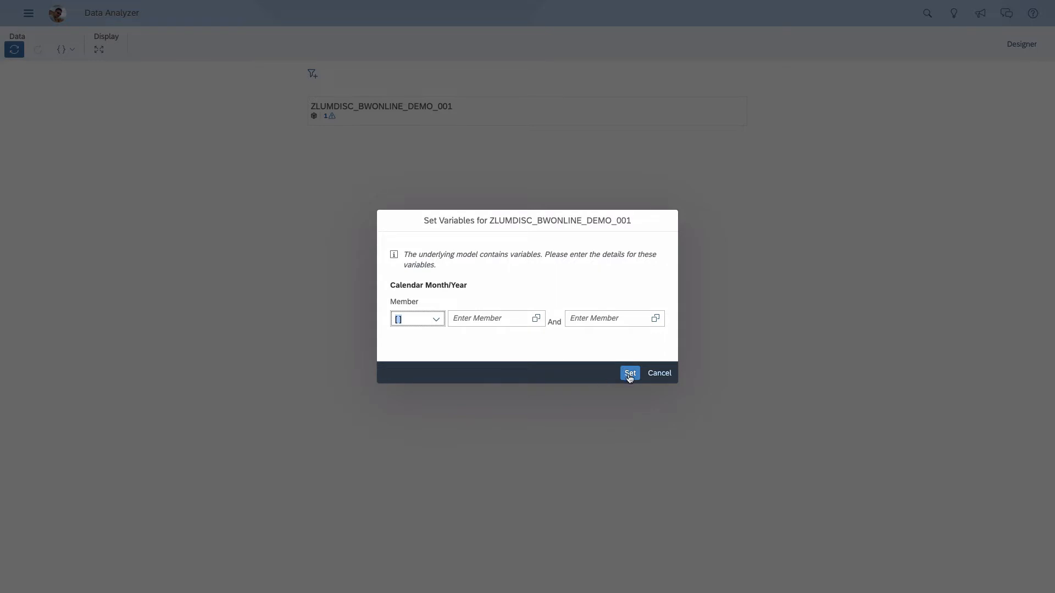
- Accept the Calendar Month/Year variable prompt with no values to load the product table
click(630, 373)
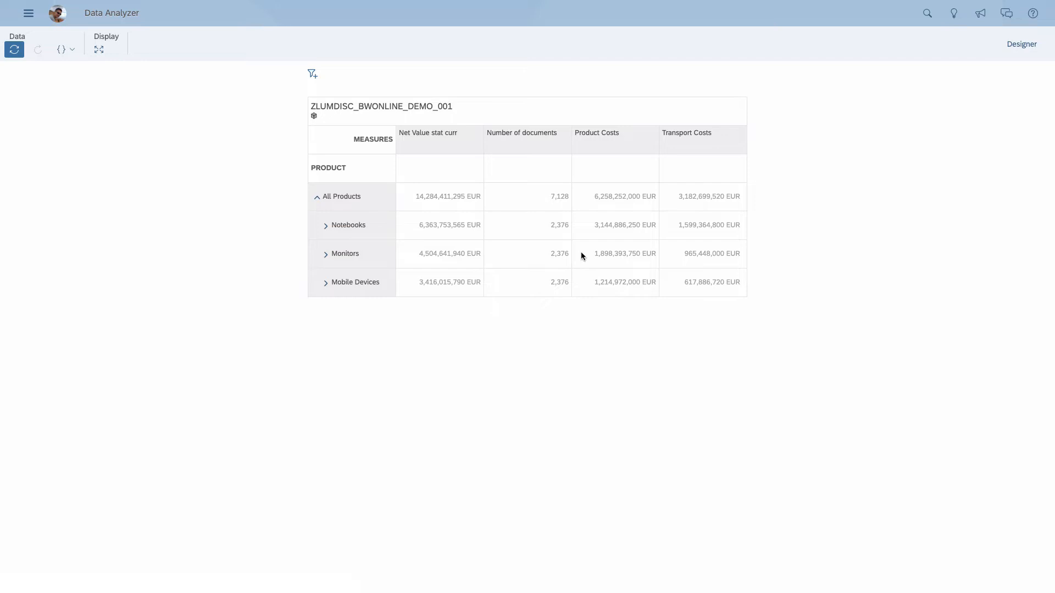
mouse_move(582, 255)
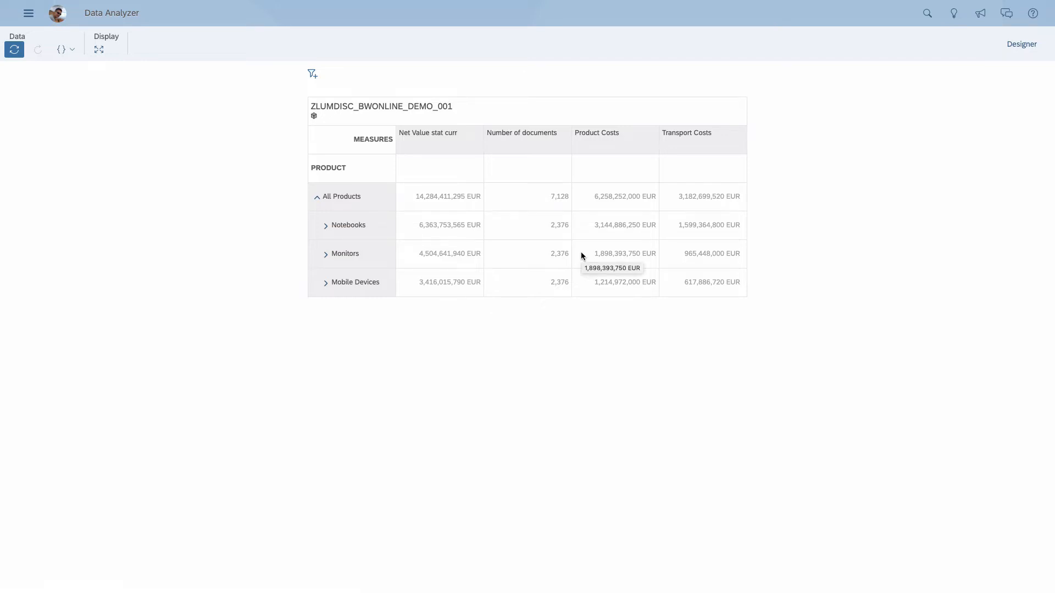
mouse_move(869, 183)
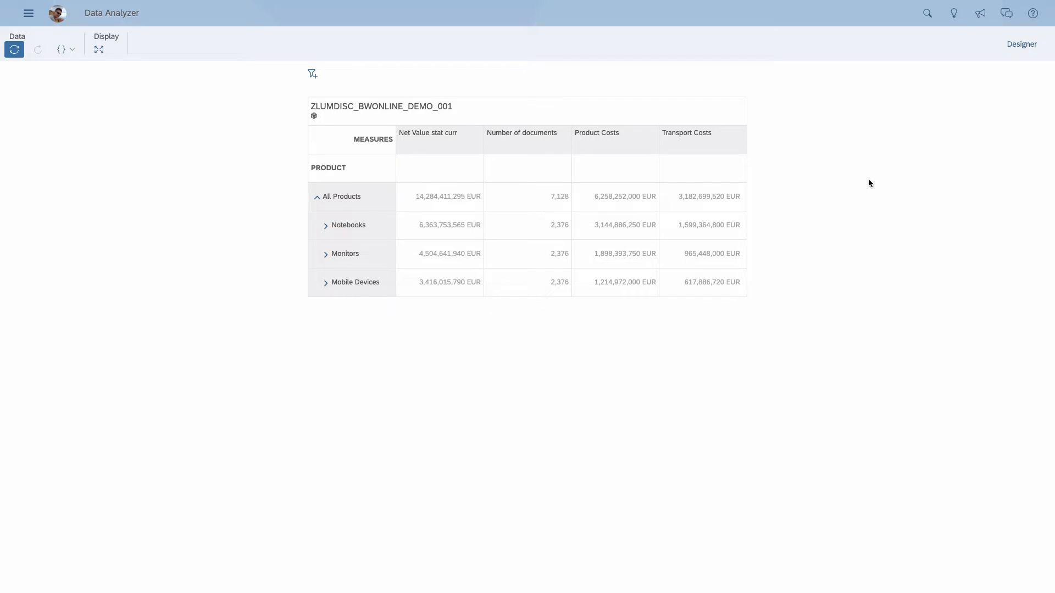
mouse_move(549, 40)
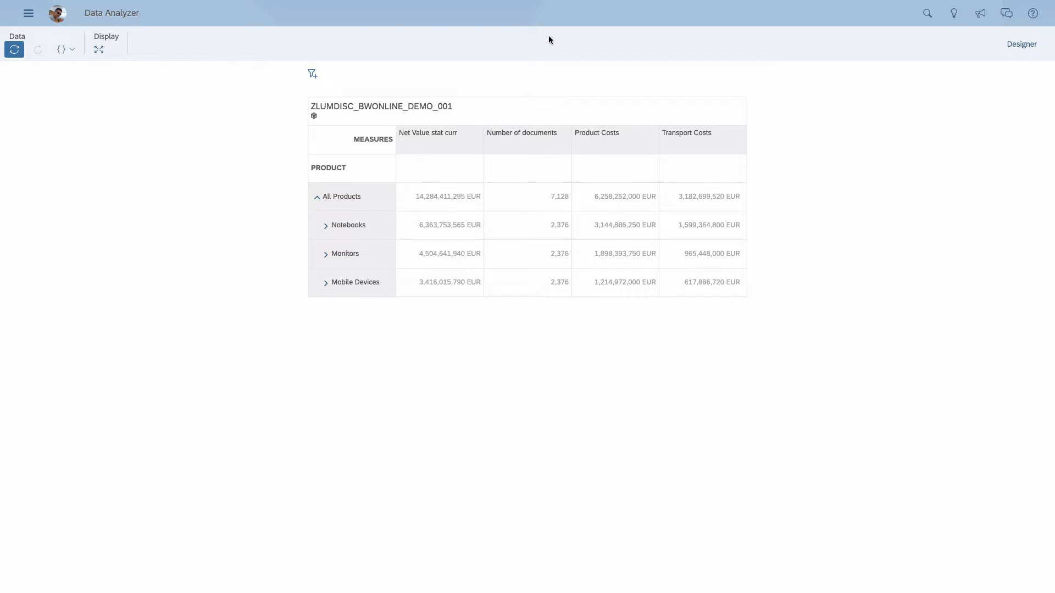
mouse_move(296, 38)
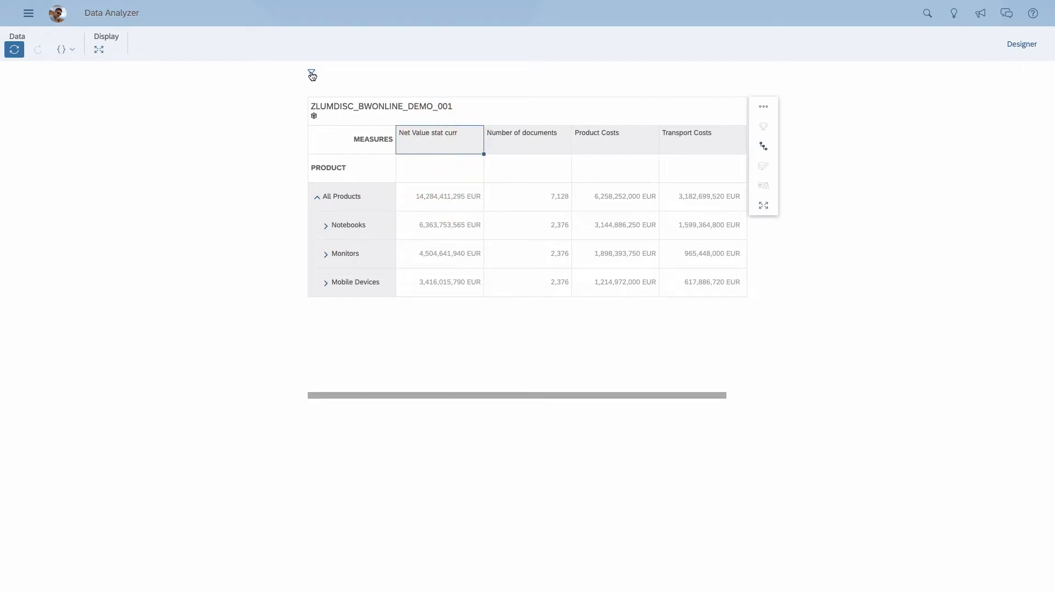
- Add a Country filter limited to members DE and GB
click(311, 74)
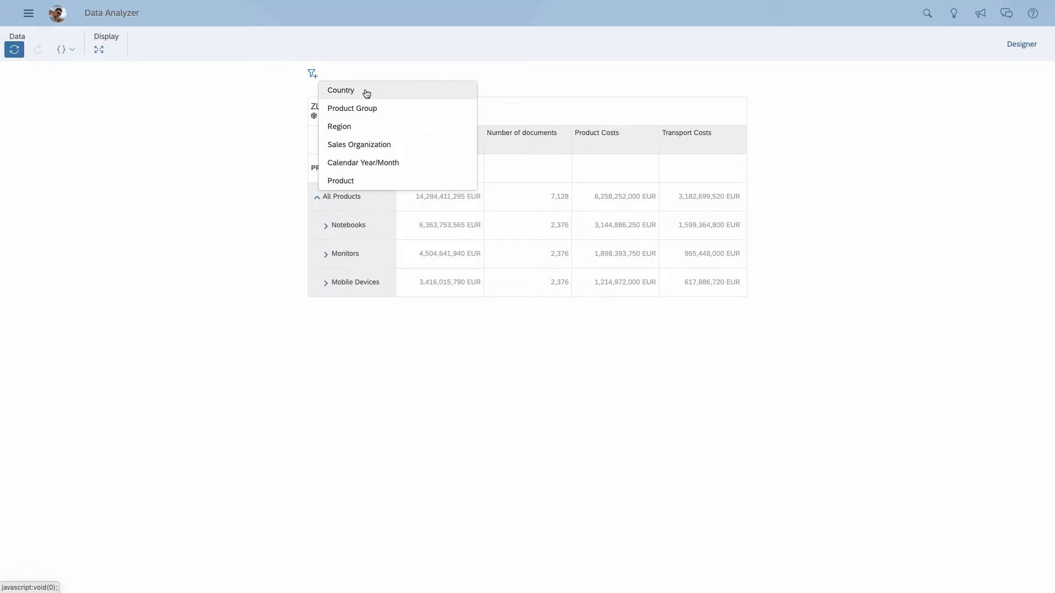
click(369, 91)
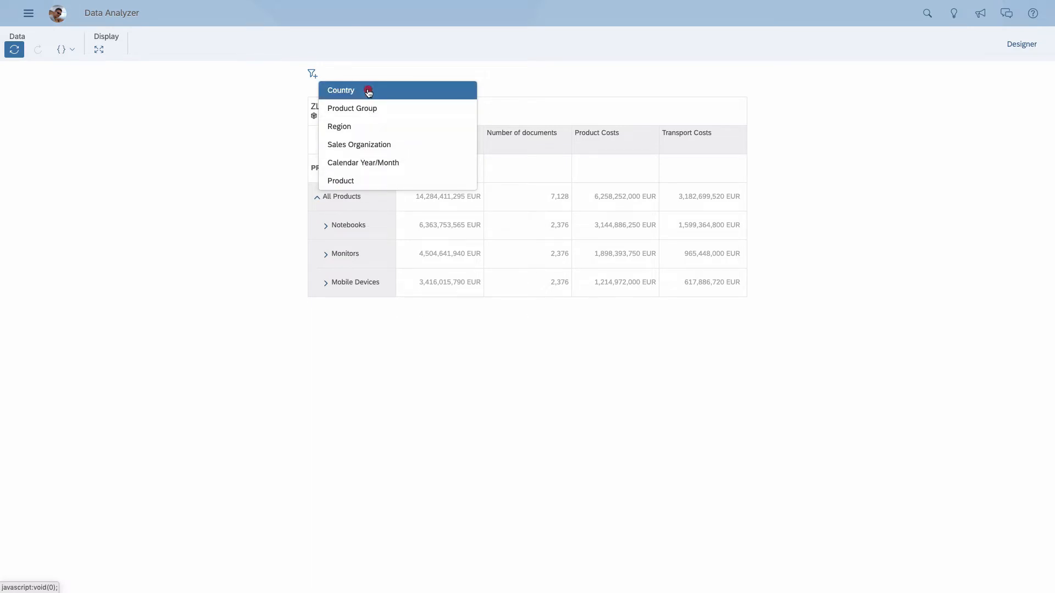
click(341, 90)
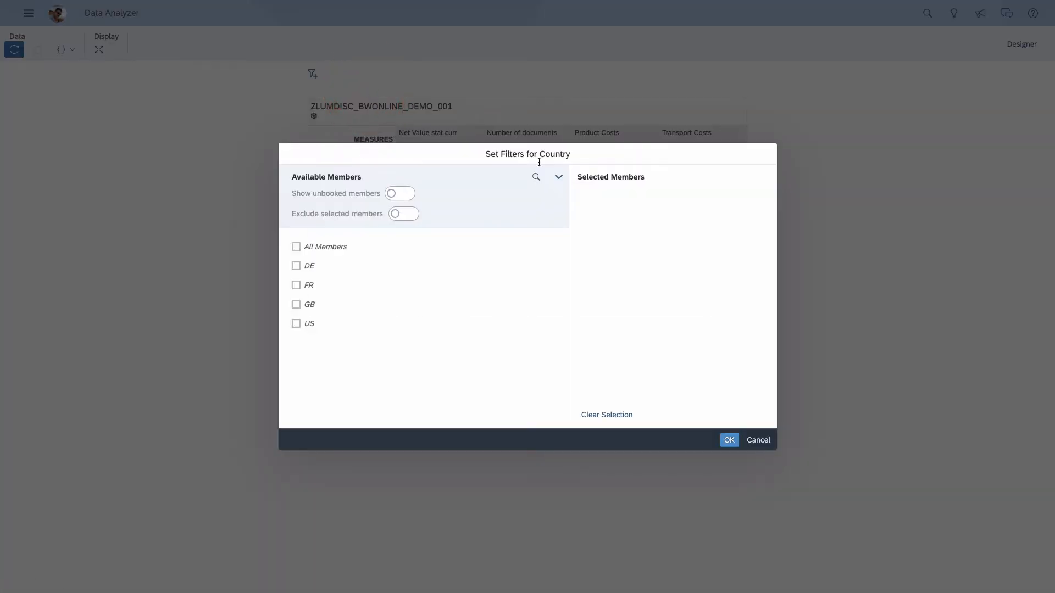
click(296, 266)
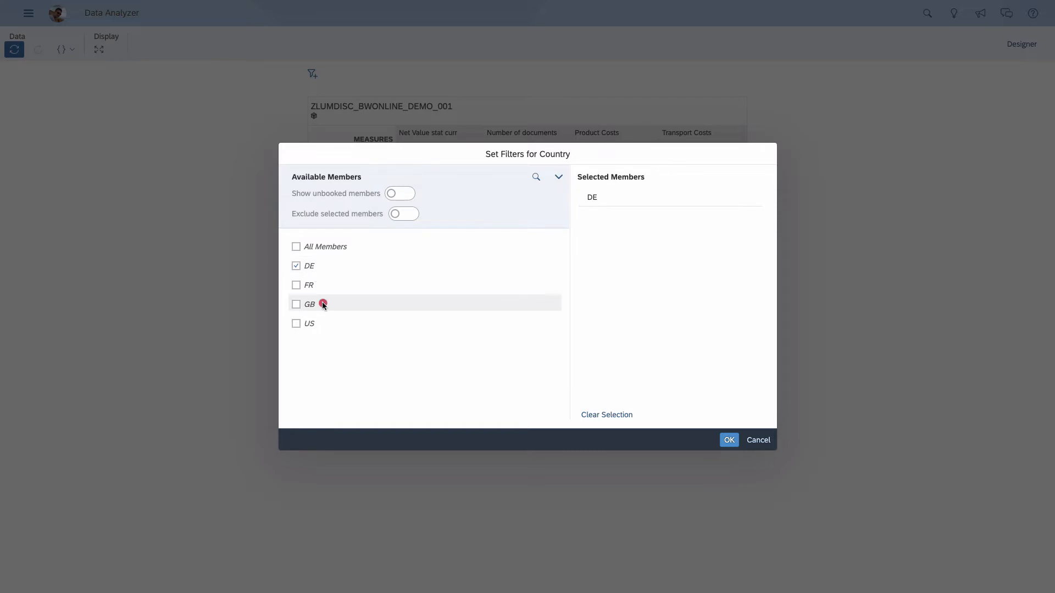
click(729, 440)
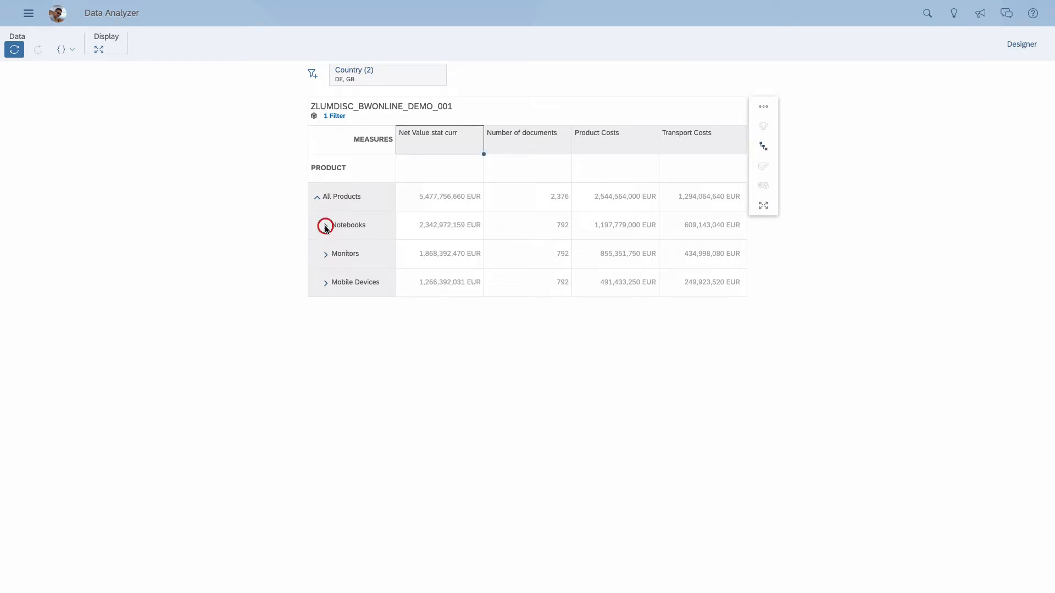
- Expand Notebooks and set the Product drill state to level 4
click(326, 225)
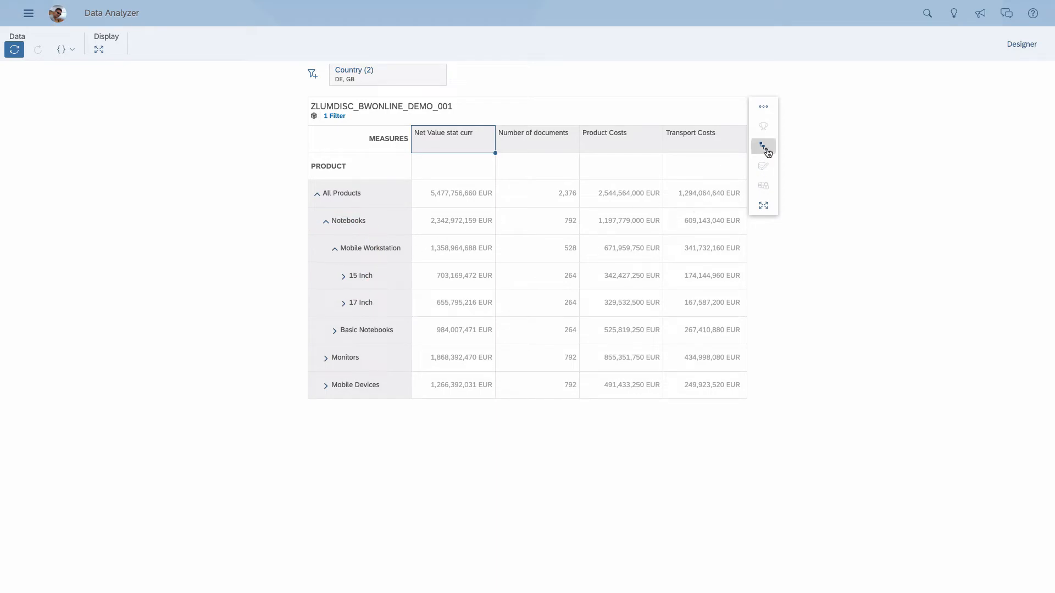
click(764, 147)
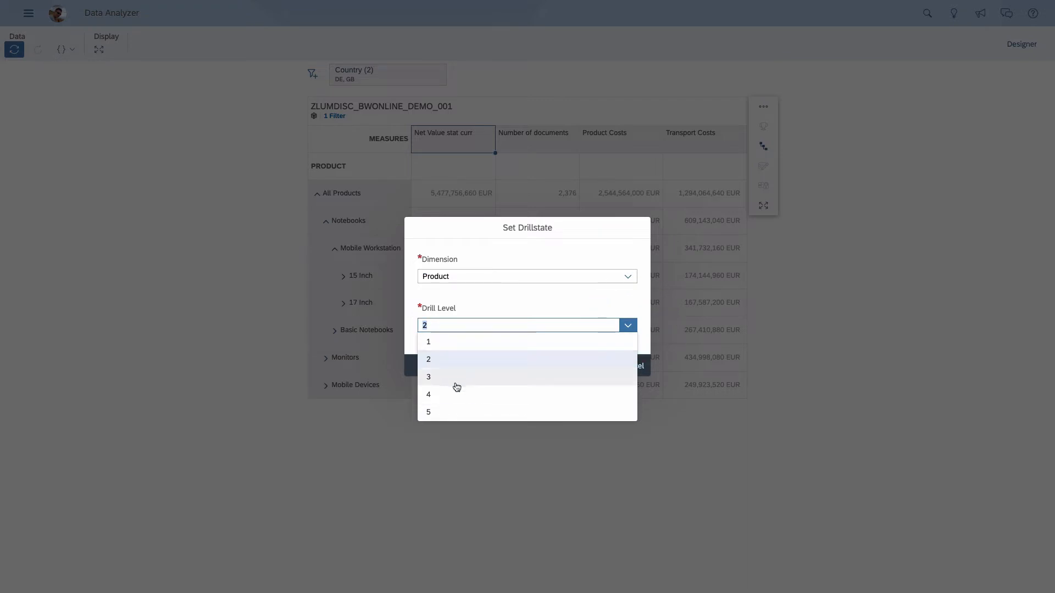
click(428, 394)
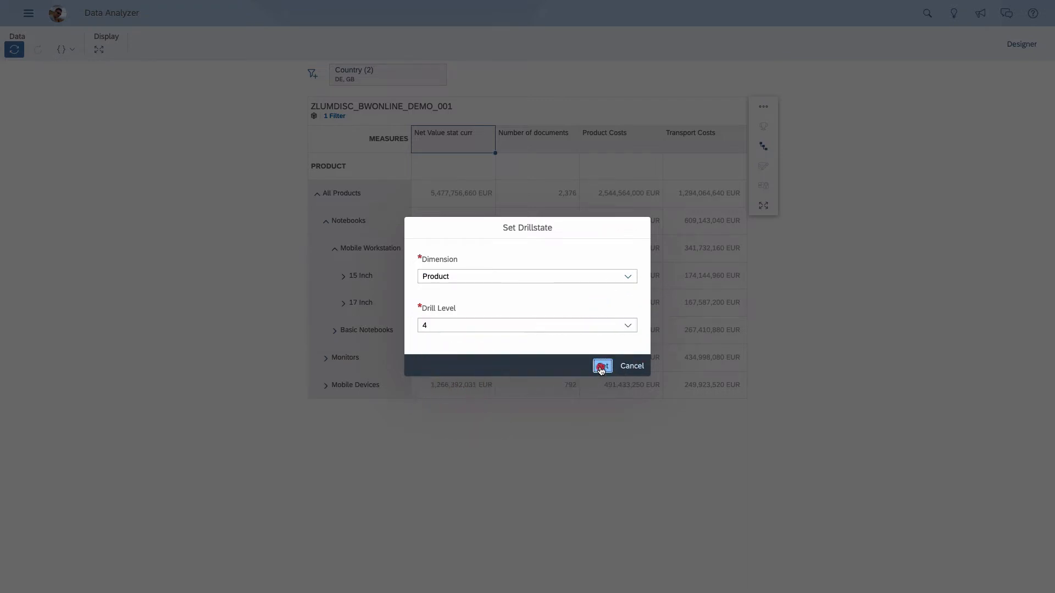
click(602, 366)
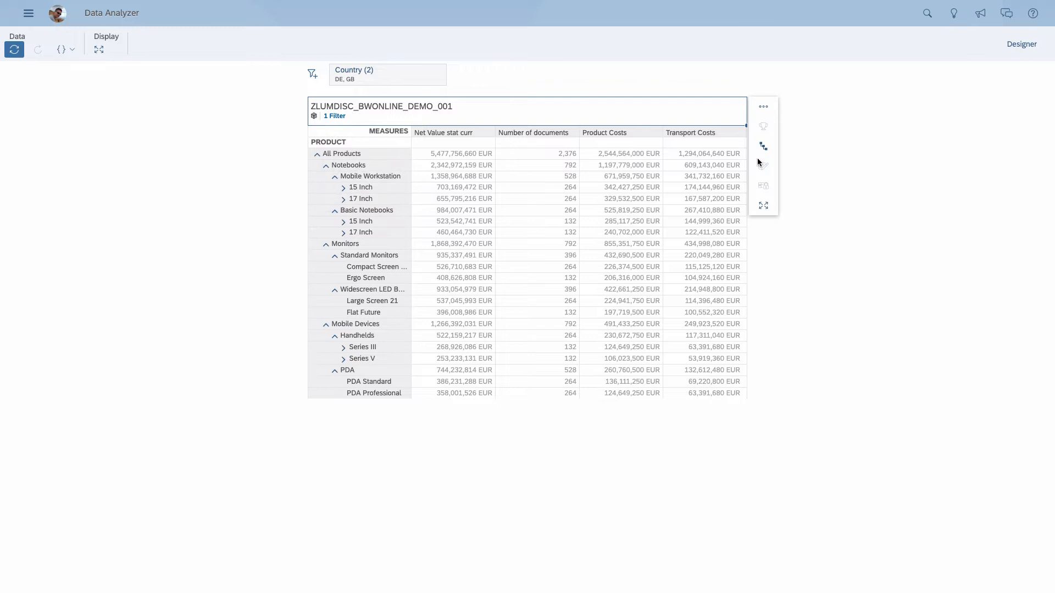
click(763, 106)
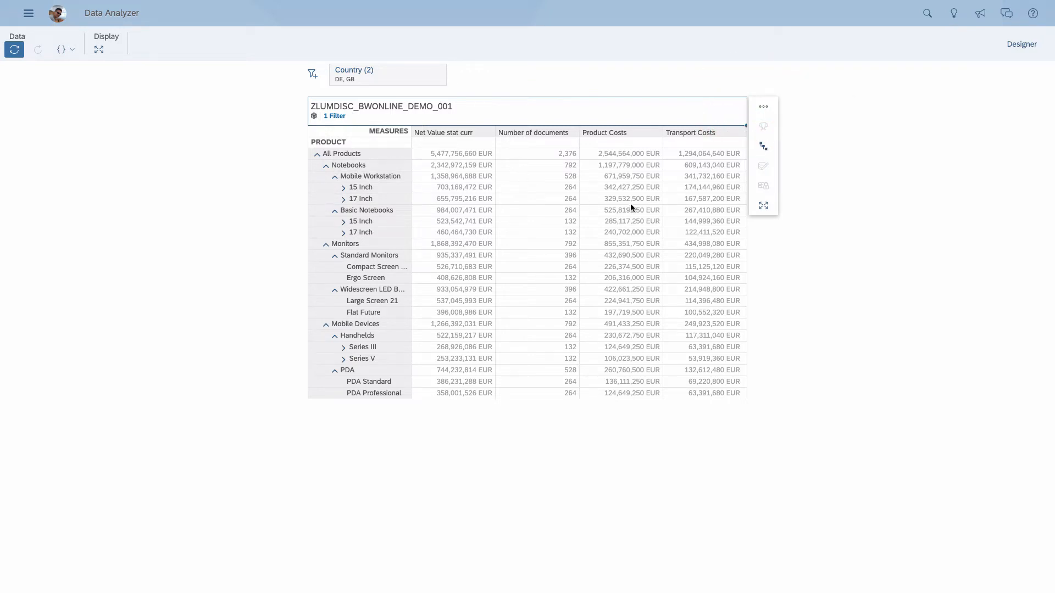
mouse_move(1021, 44)
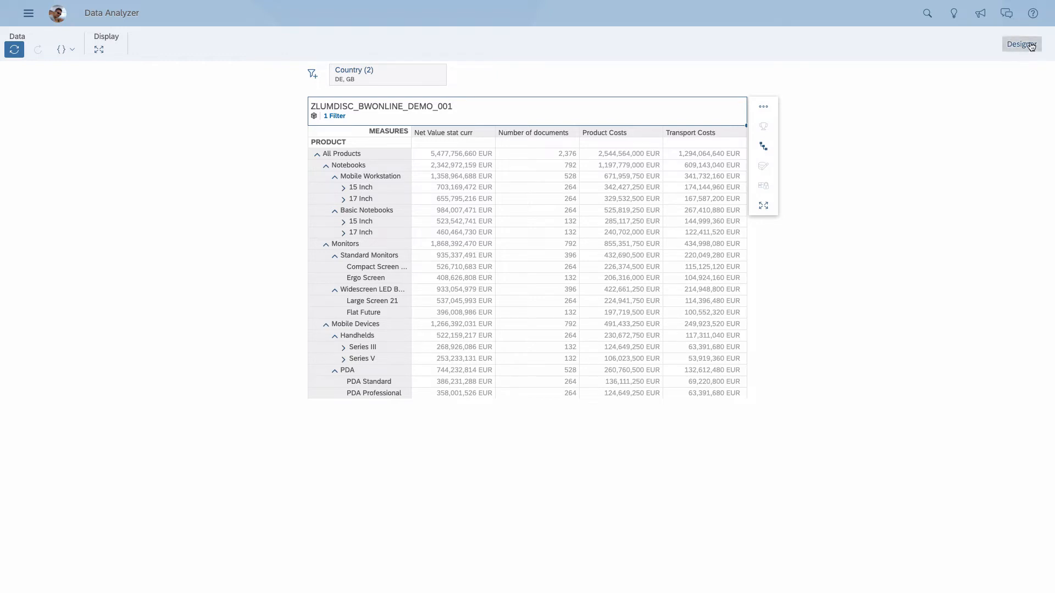
- Open the Designer builder panel with Product in rows and four measures in columns
click(1021, 44)
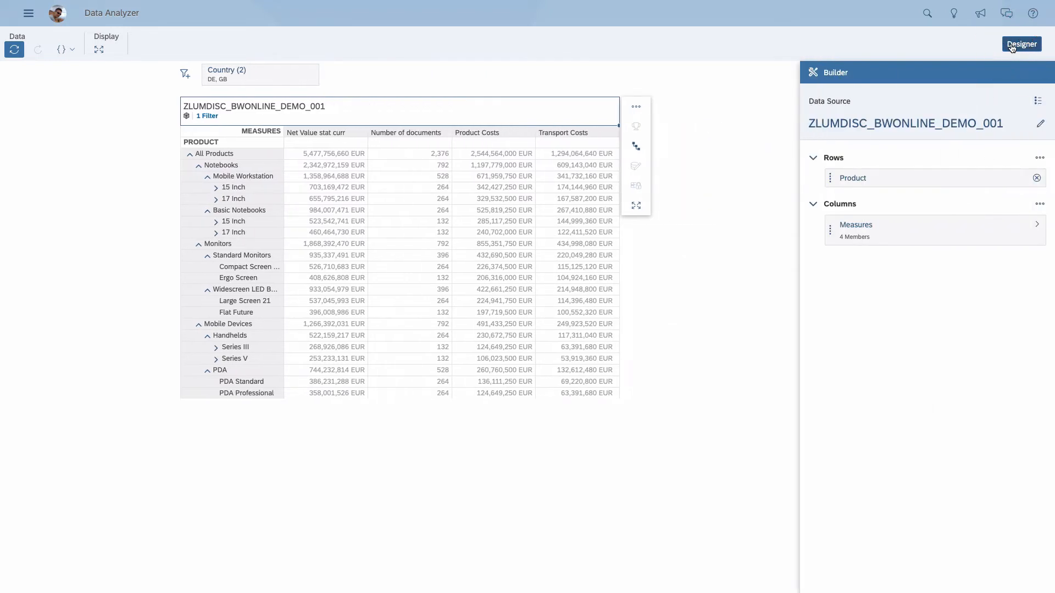
mouse_move(1013, 49)
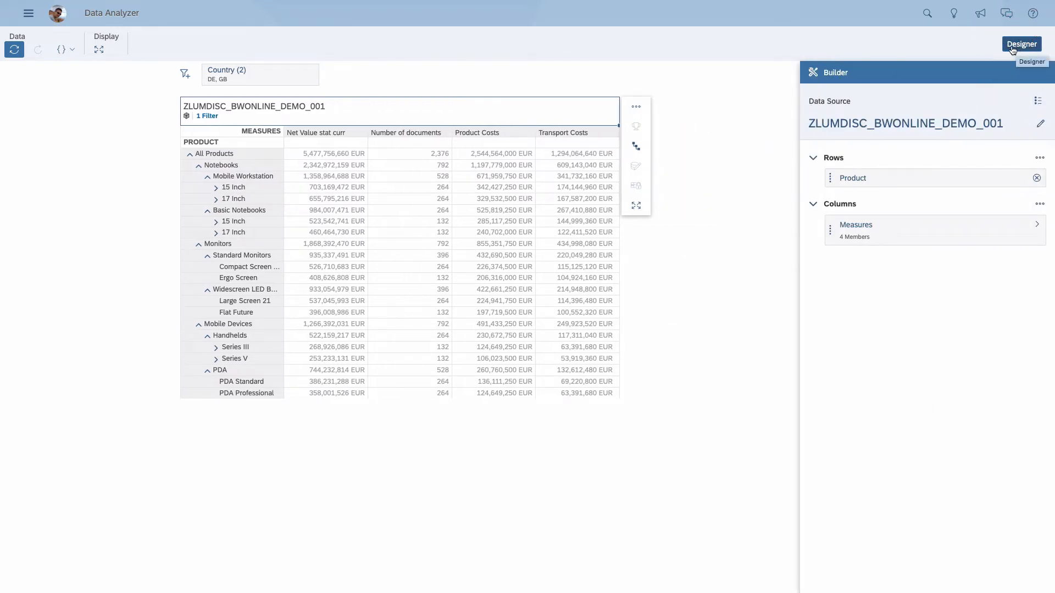
mouse_move(868, 60)
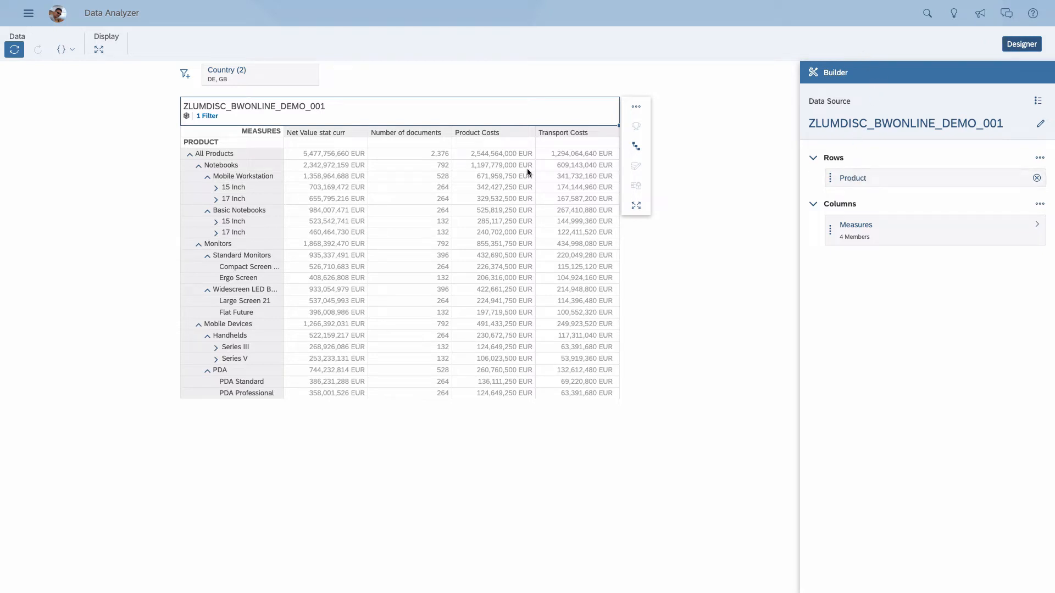
mouse_move(933, 110)
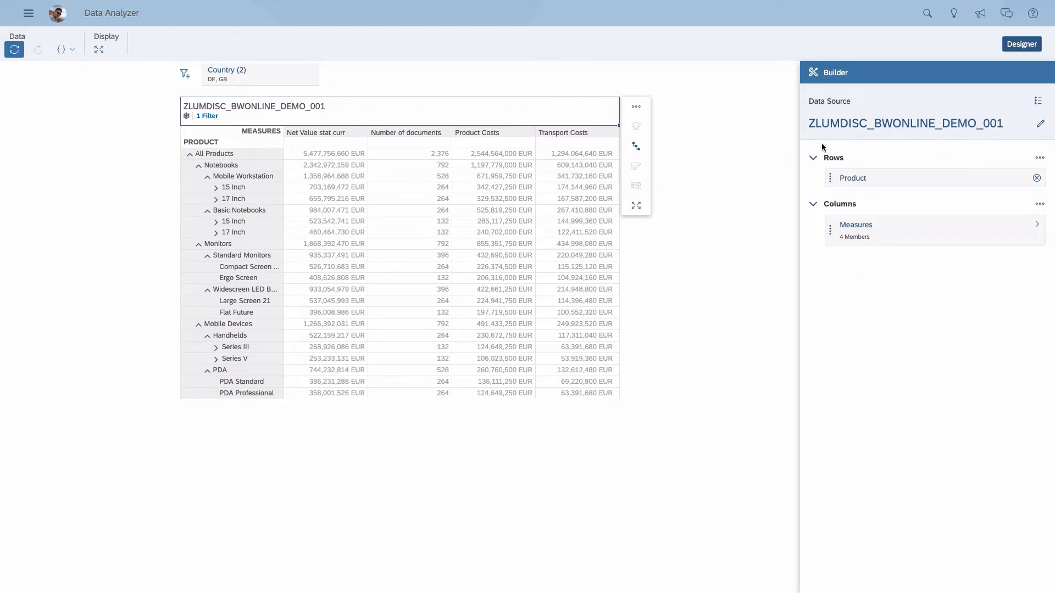
mouse_move(884, 262)
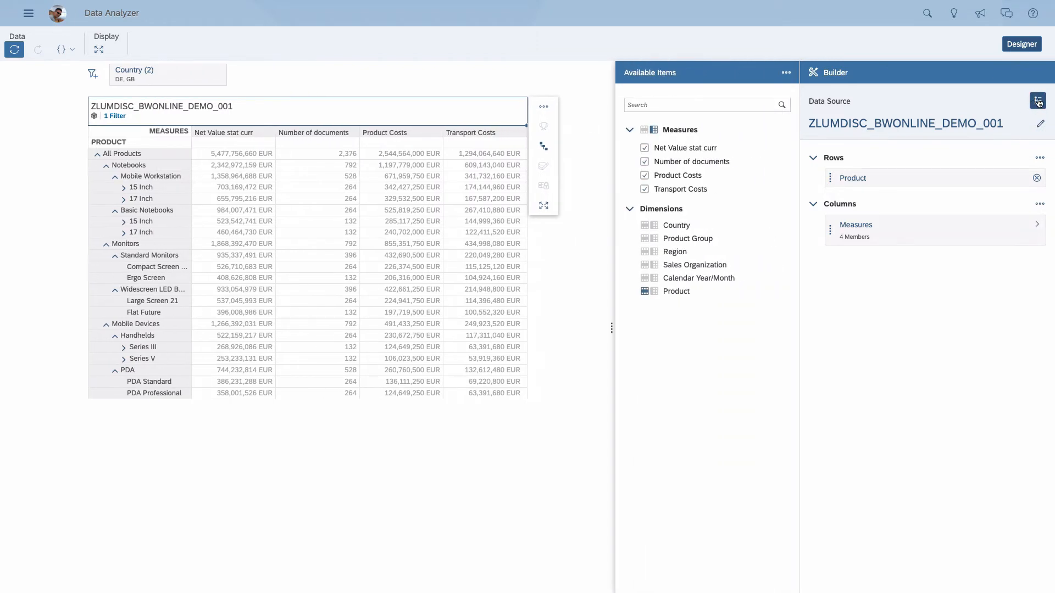
click(1038, 100)
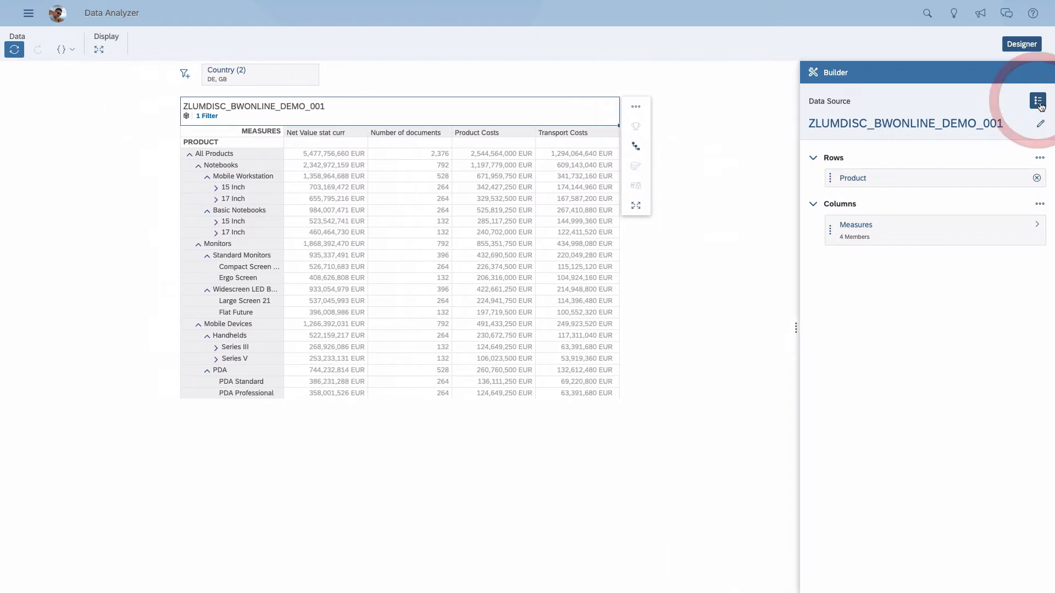
click(1037, 100)
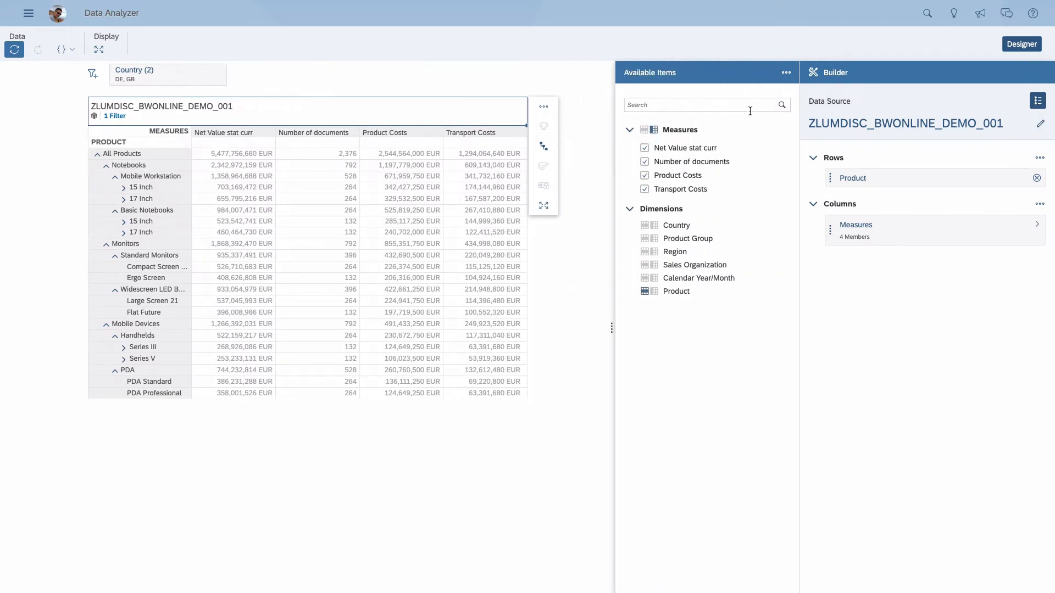
click(1038, 100)
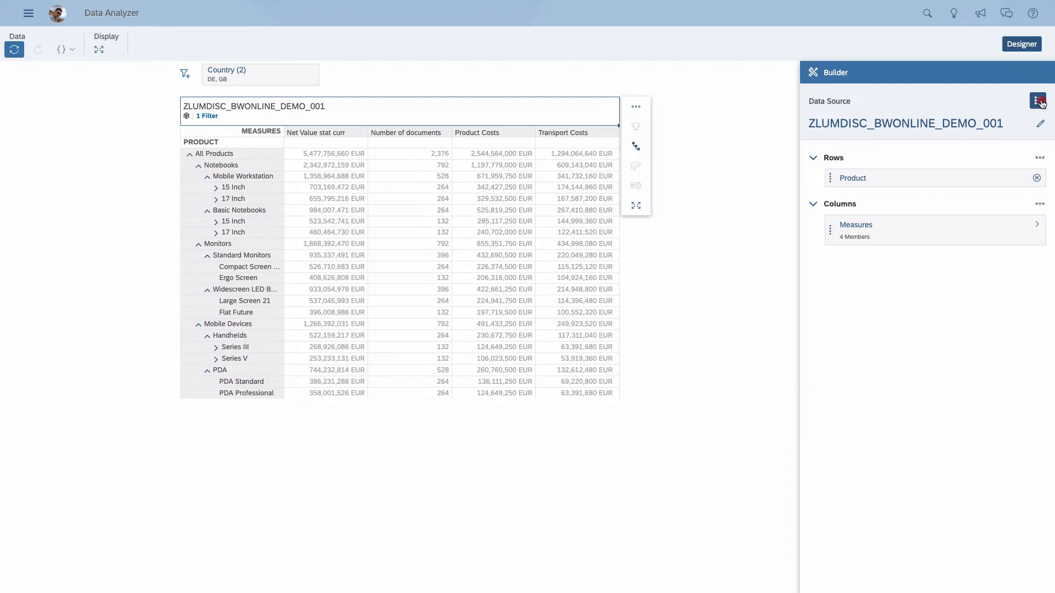
click(1037, 102)
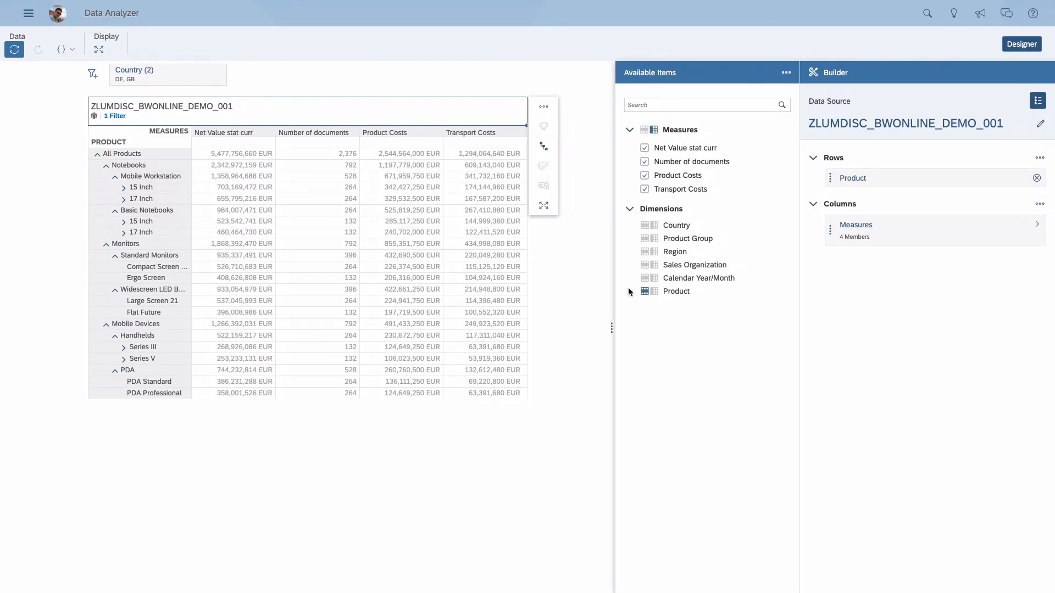
mouse_move(732, 269)
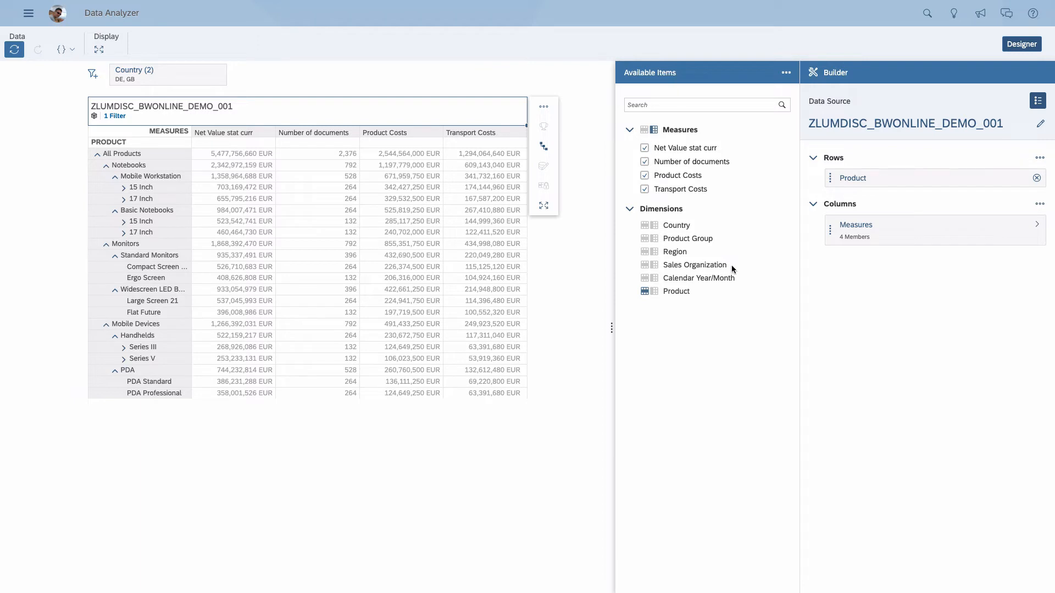
mouse_move(863, 117)
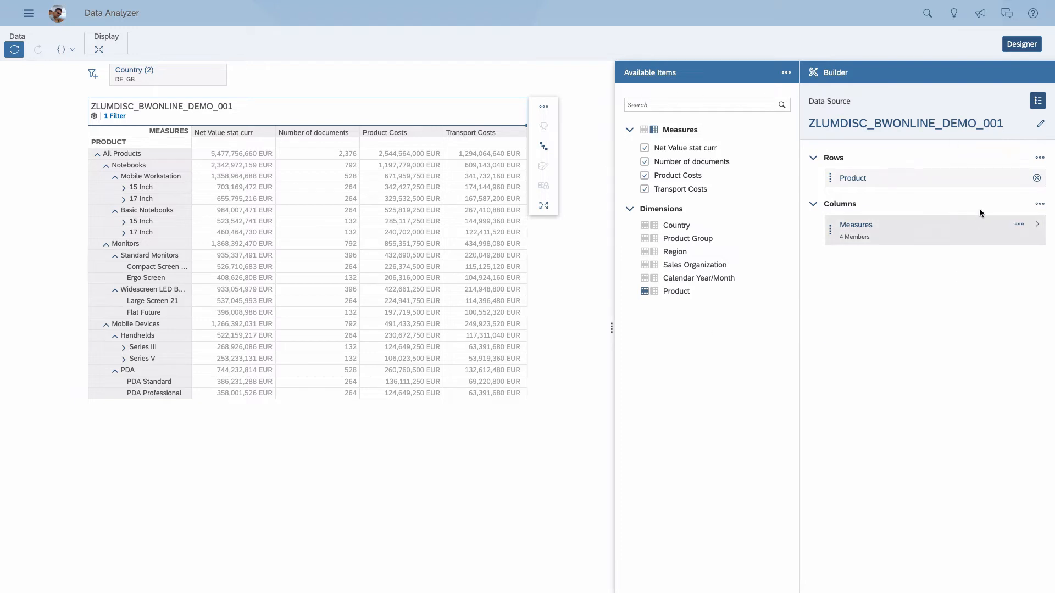
mouse_move(835, 339)
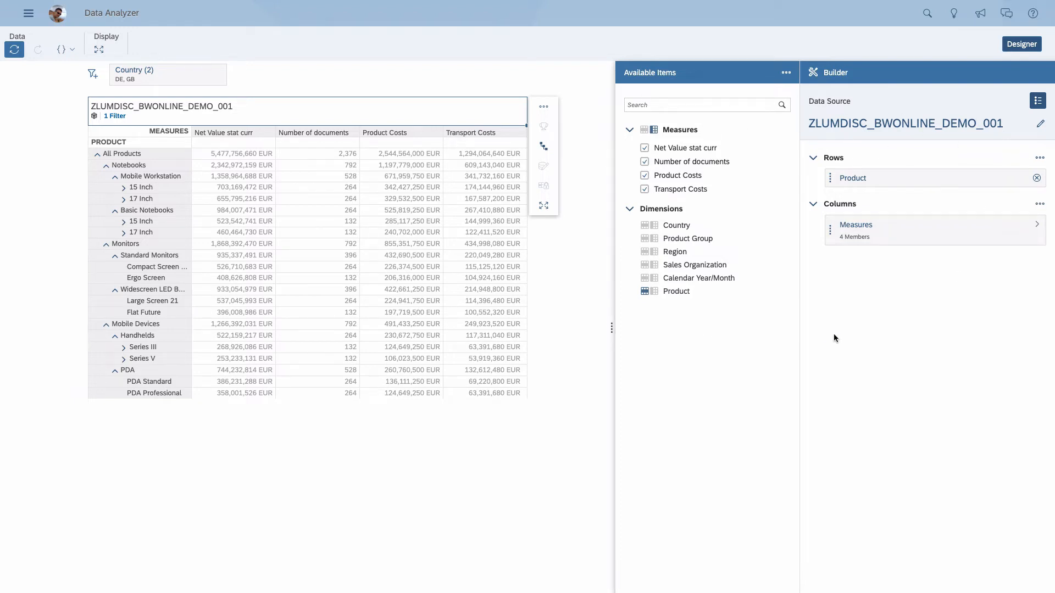
mouse_move(799, 306)
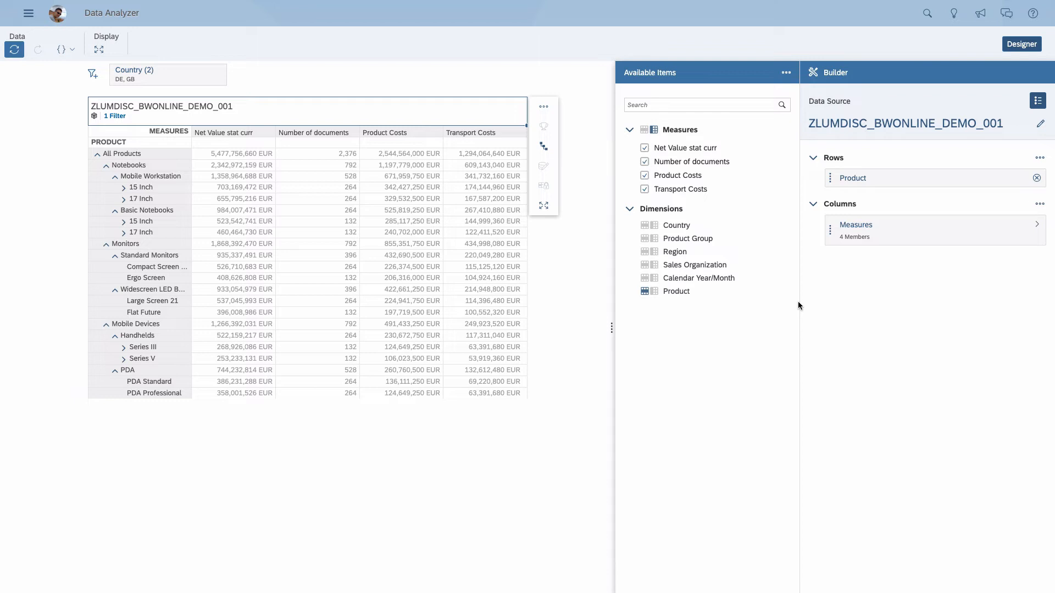
- Uncheck Net Value and Transport Costs, pause auto-refresh, then re-check documents and Net Value
click(644, 148)
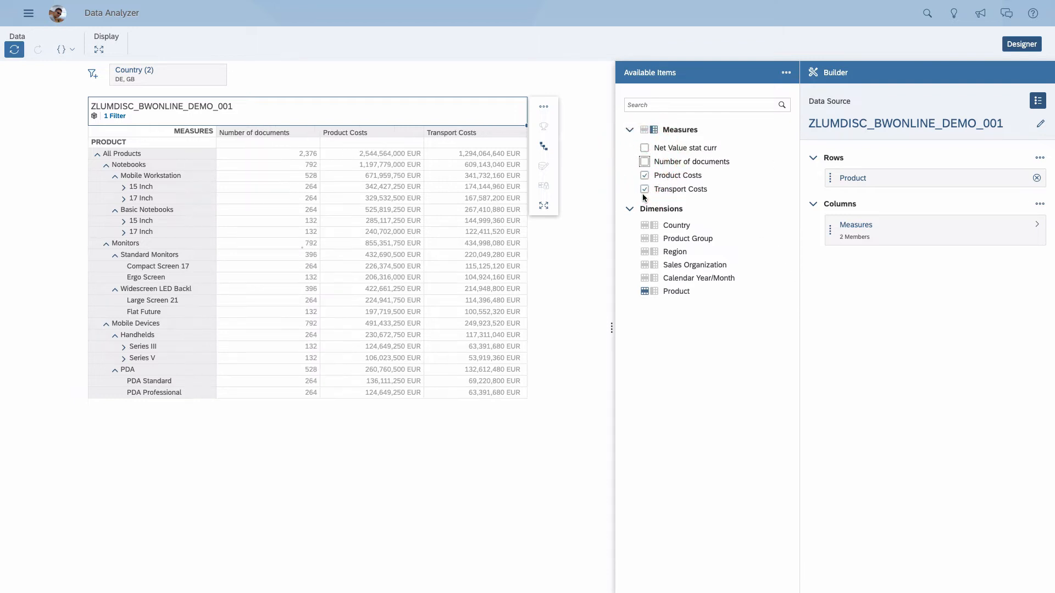
click(644, 189)
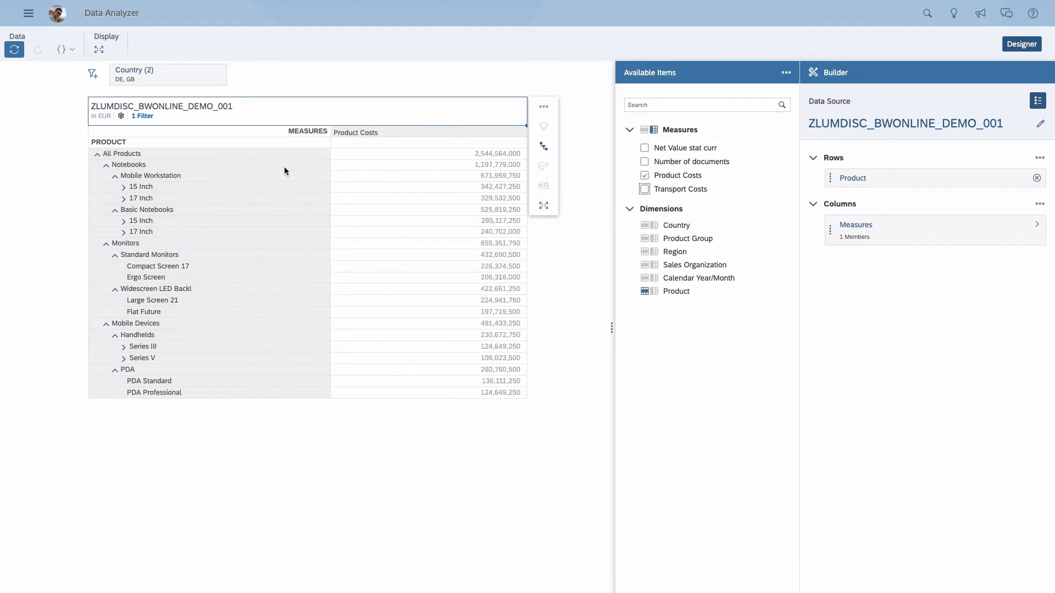
click(14, 50)
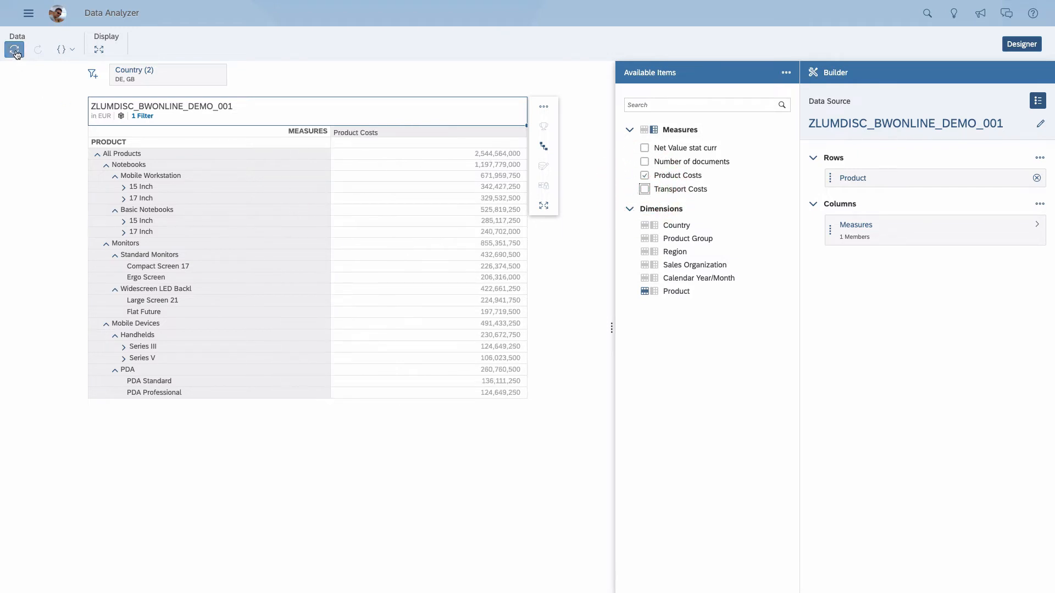
mouse_move(14, 49)
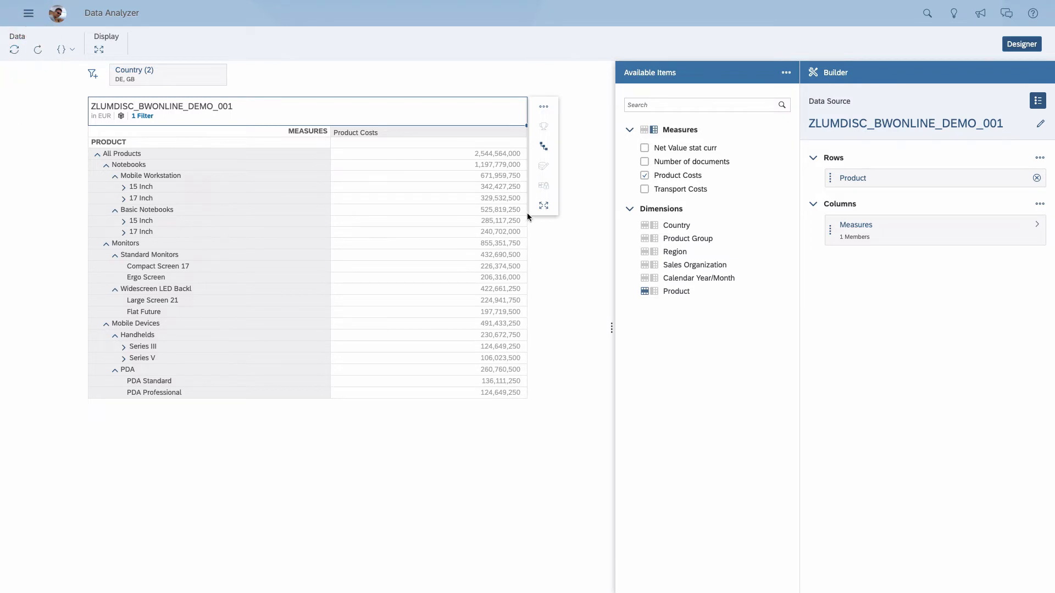
click(645, 148)
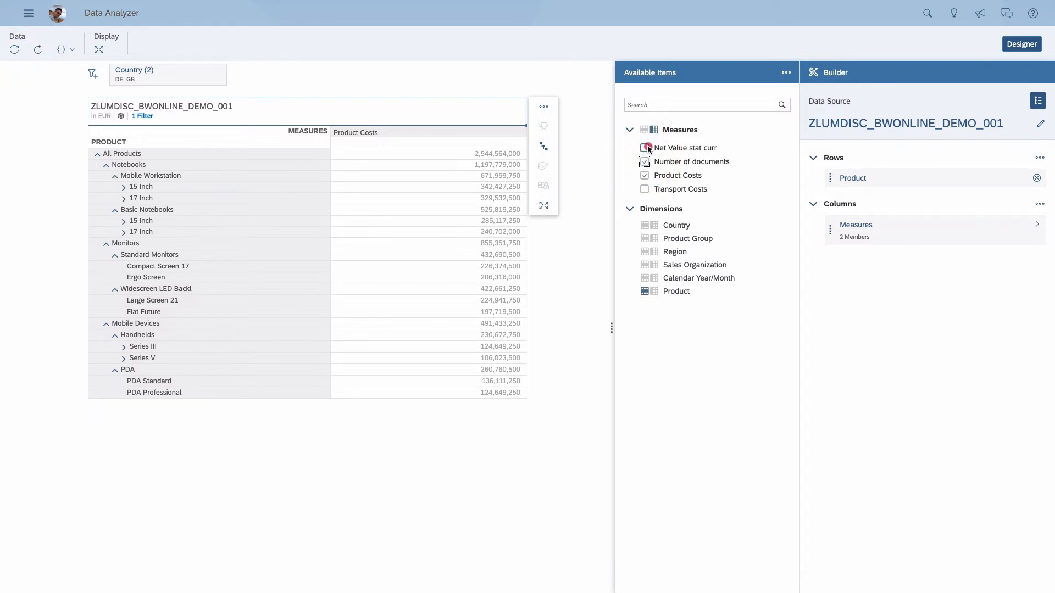
click(644, 147)
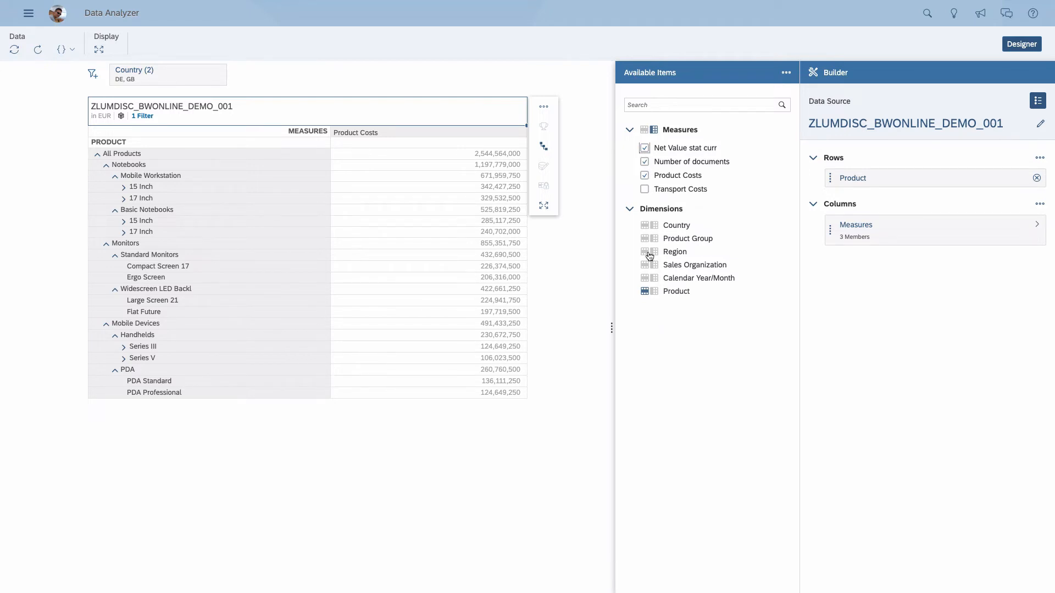
mouse_move(647, 277)
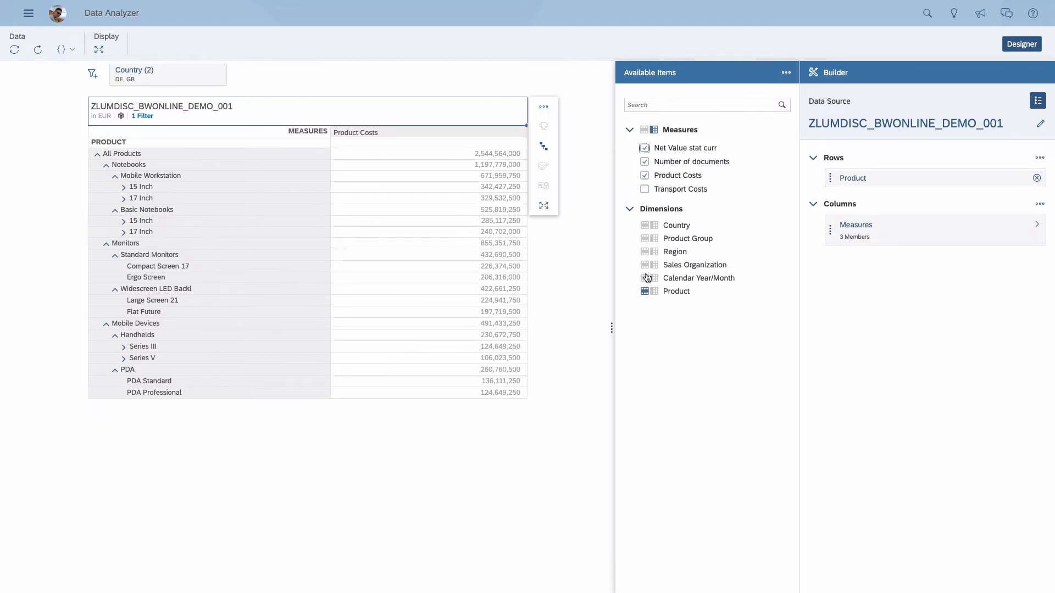
mouse_move(655, 281)
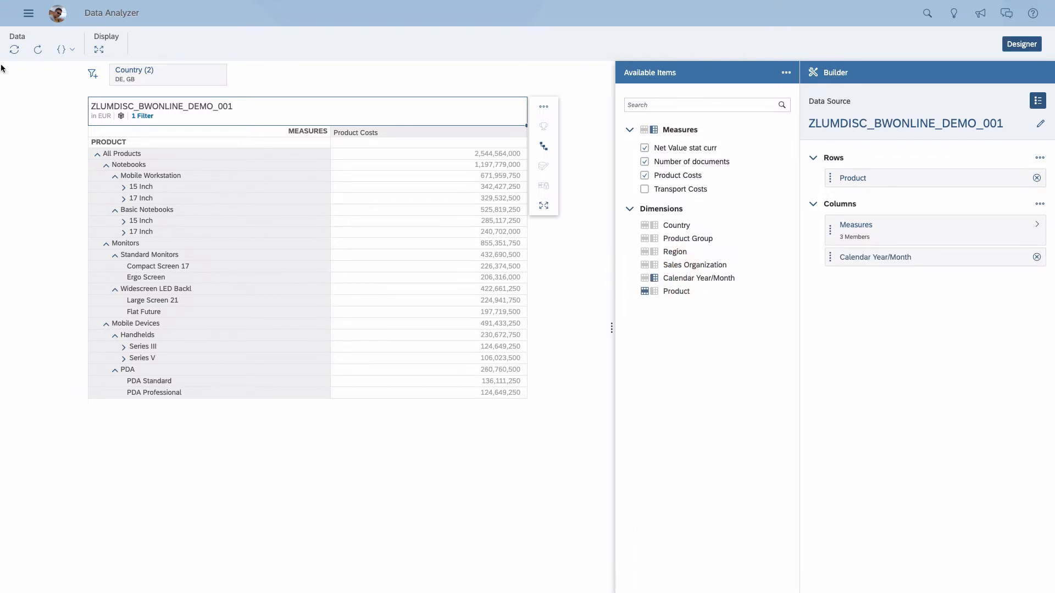
mouse_move(81, 140)
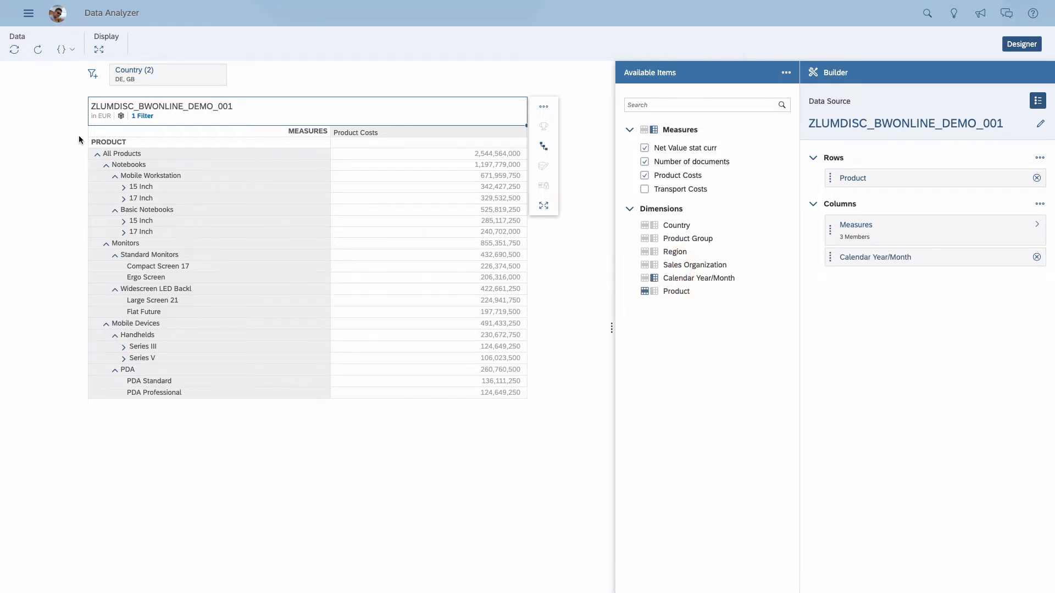
- Switch automatic table refreshing back on in the Data toolbar
click(13, 50)
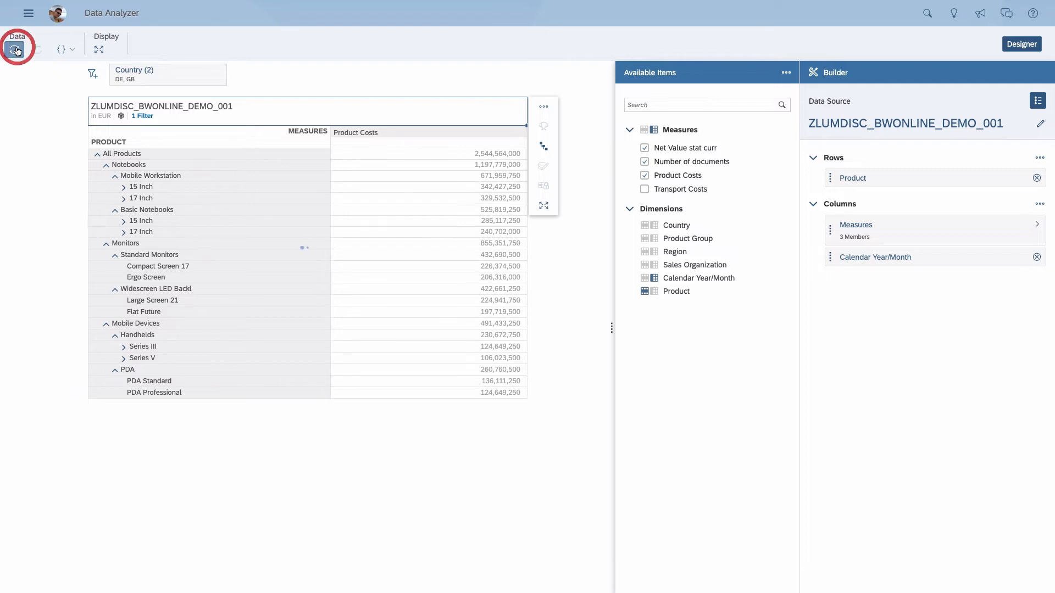
click(15, 48)
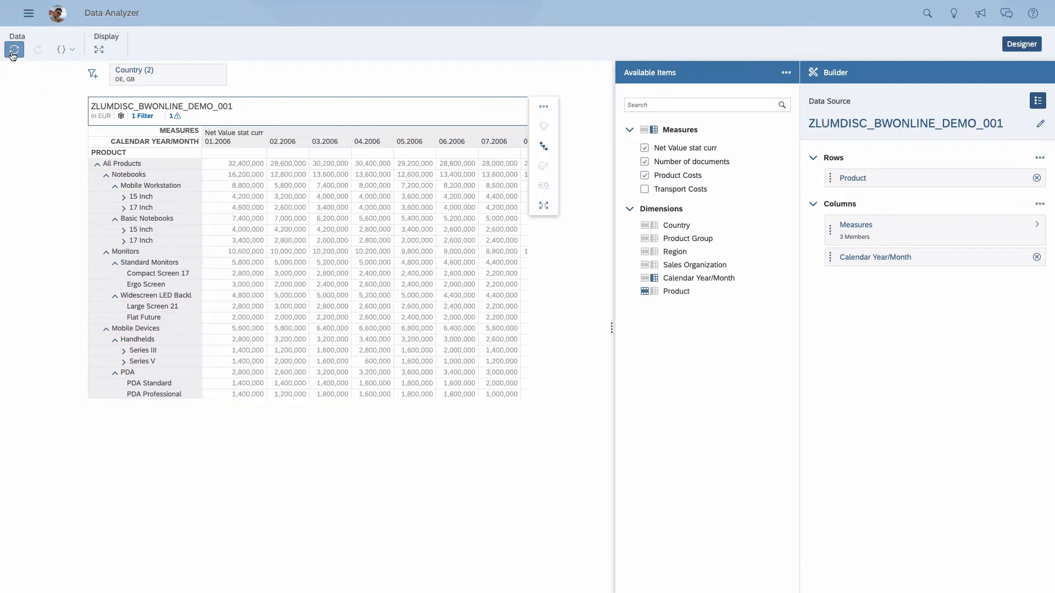
mouse_move(13, 49)
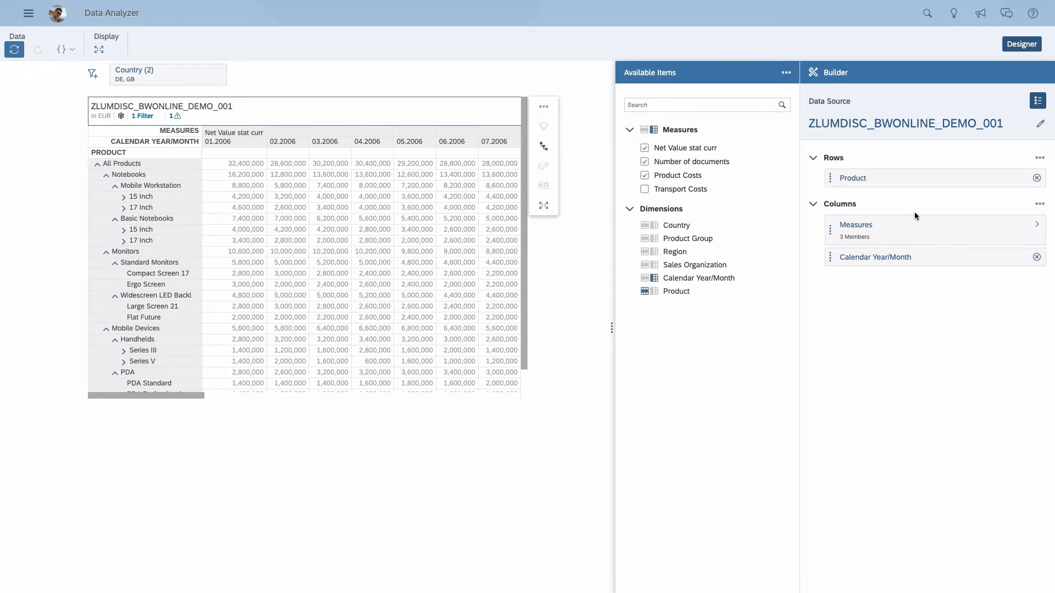
mouse_move(465, 239)
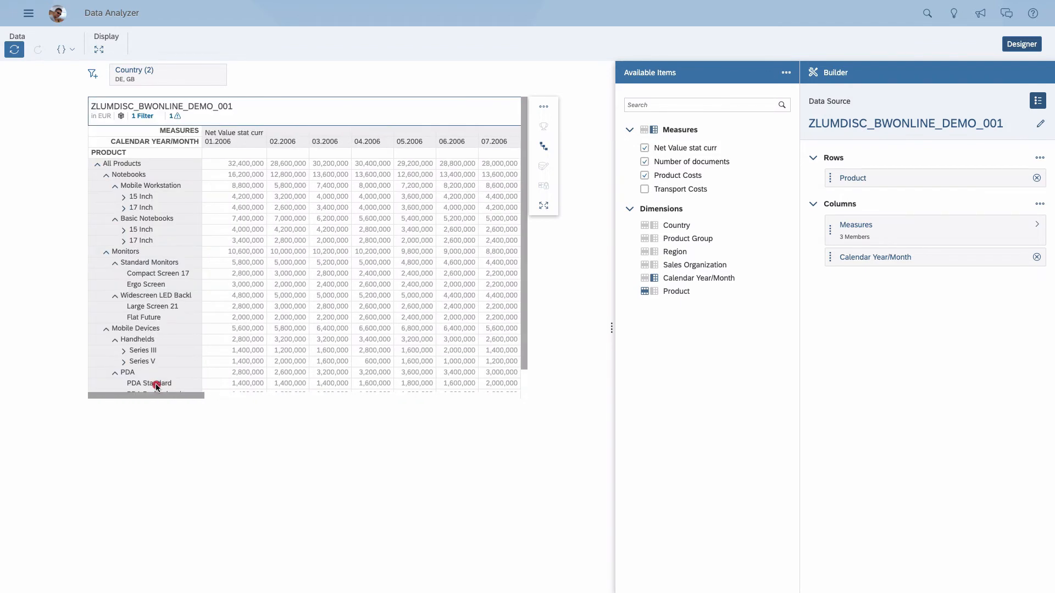
mouse_move(580, 268)
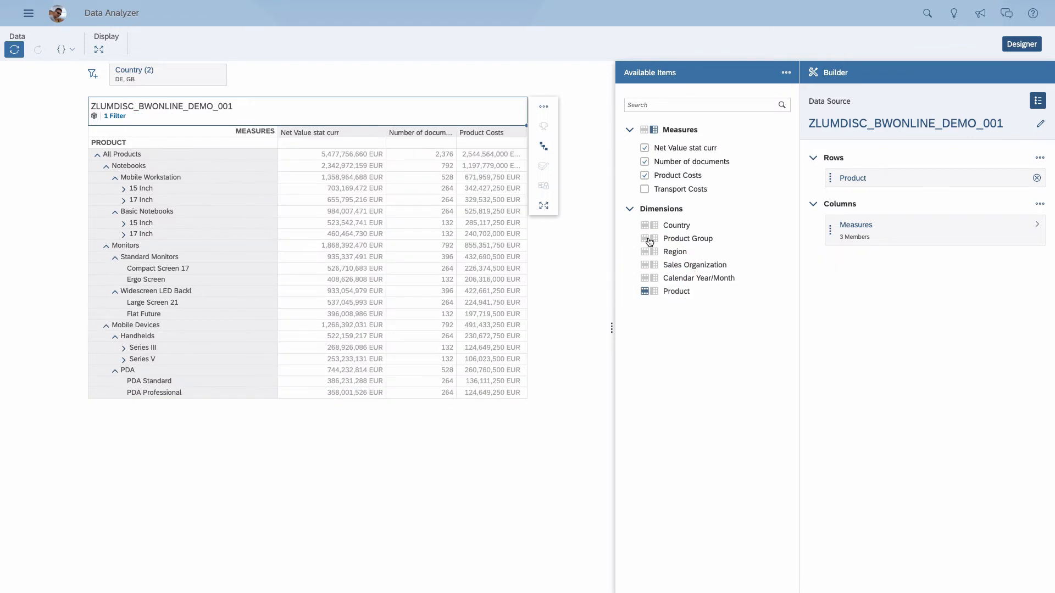
mouse_move(646, 225)
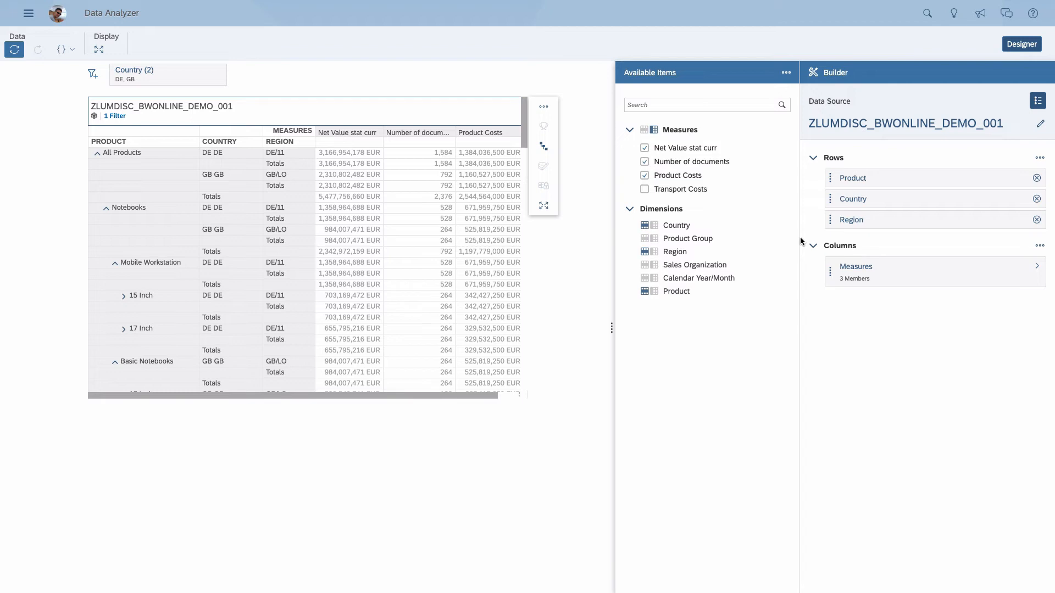
- Change the Region dimension's display options to show region names
click(1020, 220)
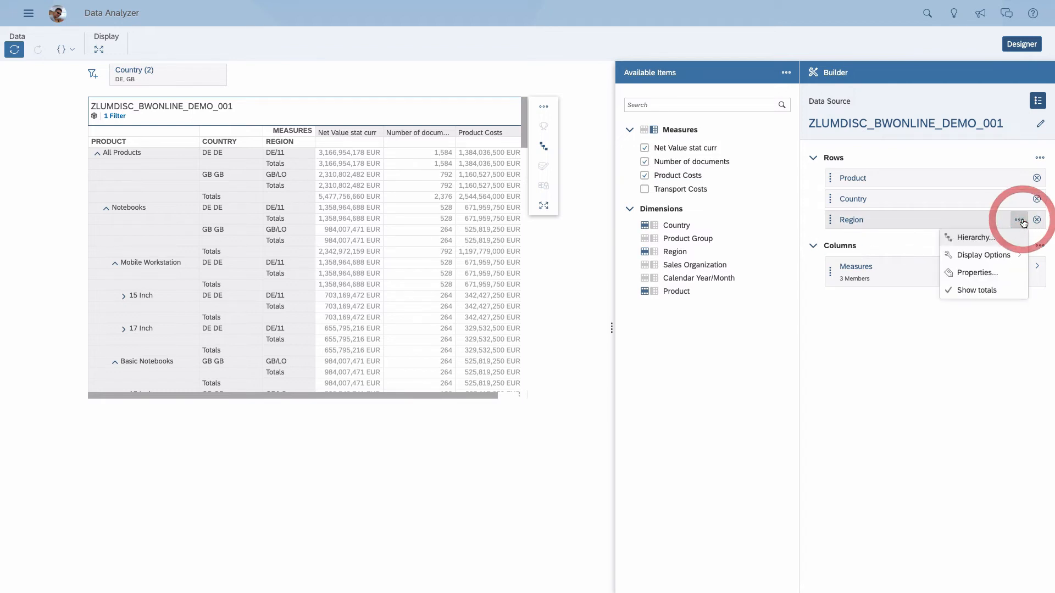
mouse_move(1014, 238)
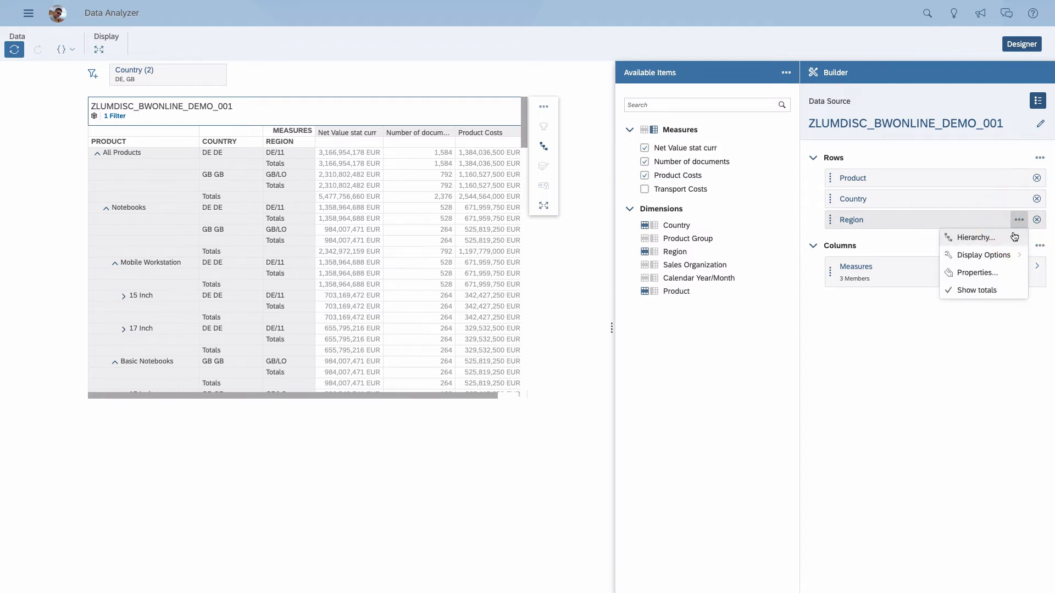
click(984, 255)
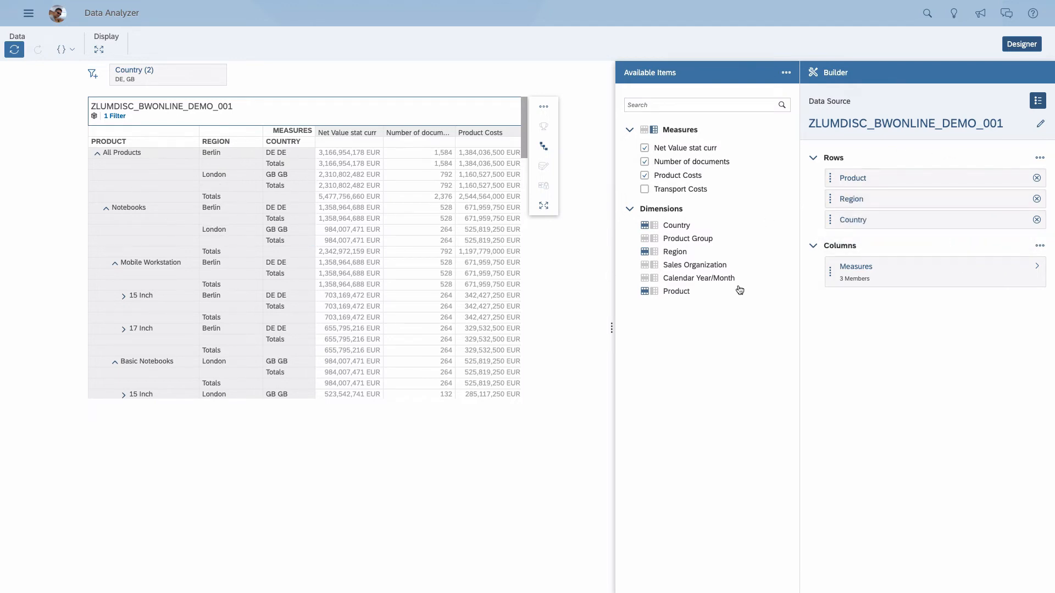
mouse_move(956, 200)
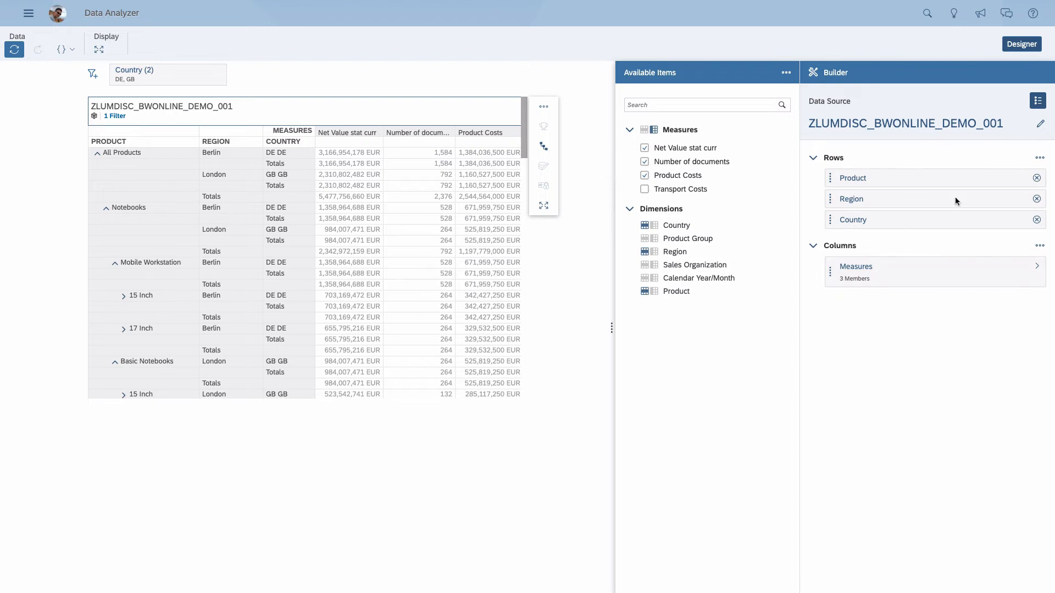
- List the three measures individually, move Country to the end of Rows, and confirm the variables
click(1037, 269)
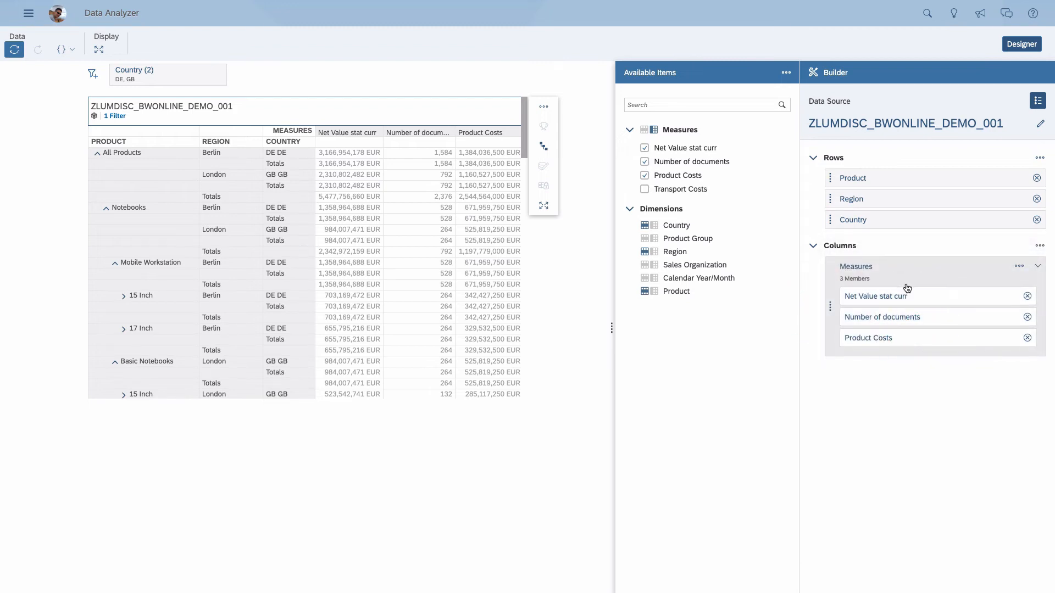
click(1019, 267)
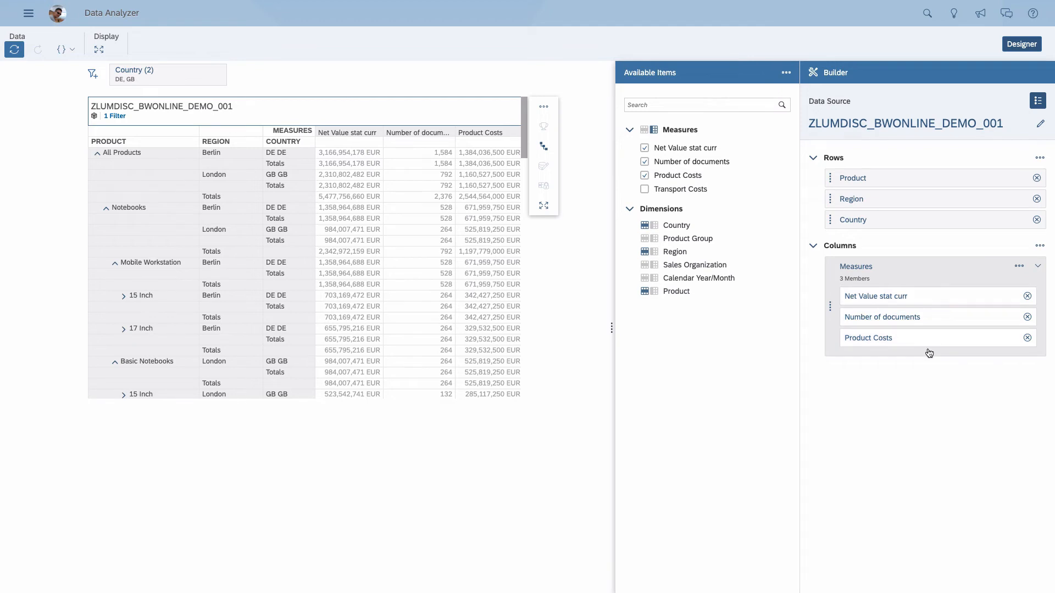
mouse_move(865, 199)
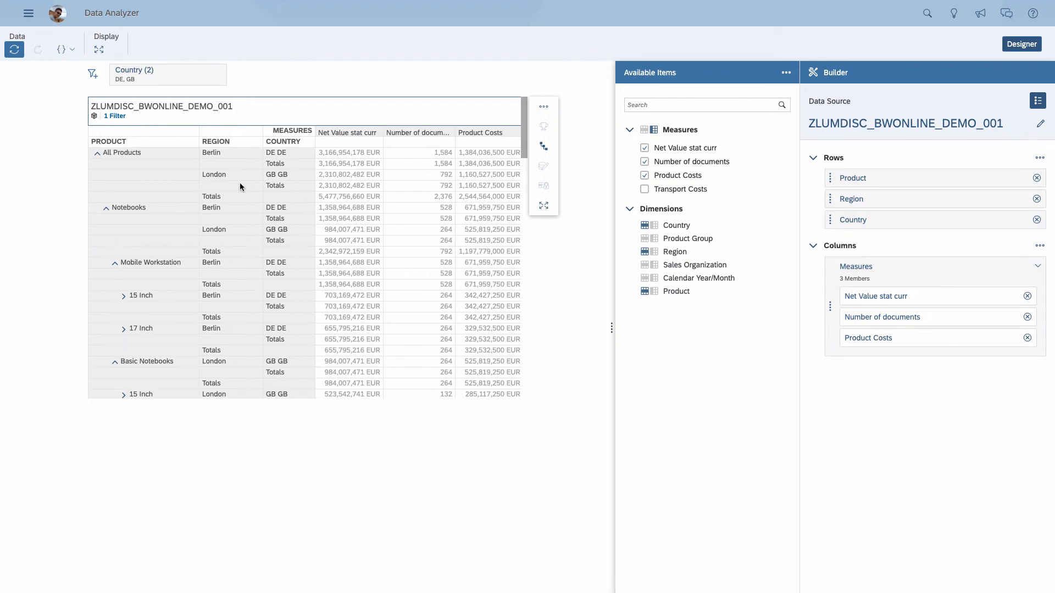
drag(852, 220, 552, 275)
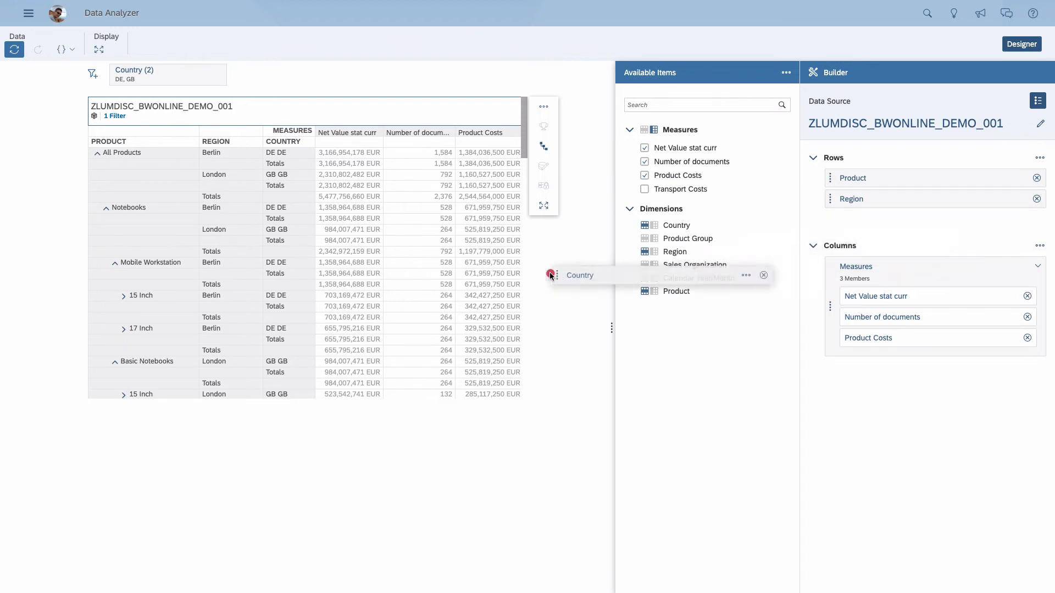
drag(578, 275, 841, 220)
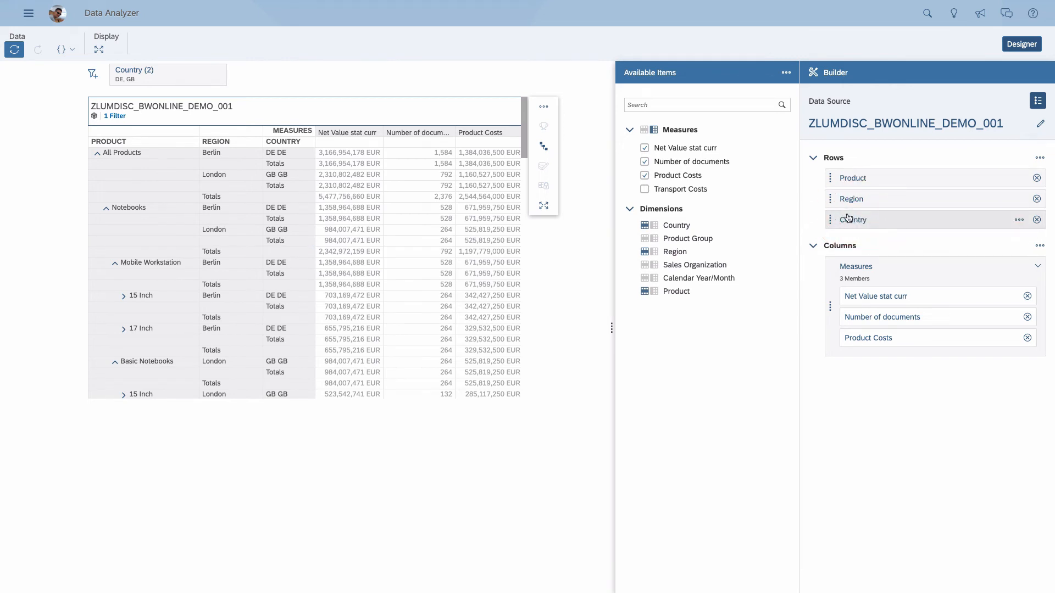
mouse_move(893, 217)
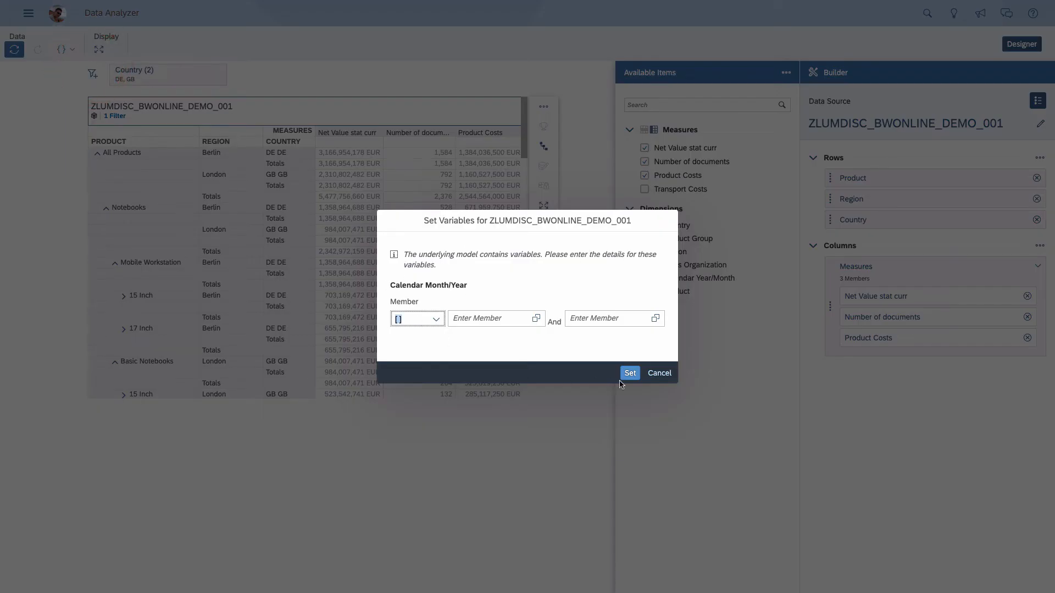
click(629, 373)
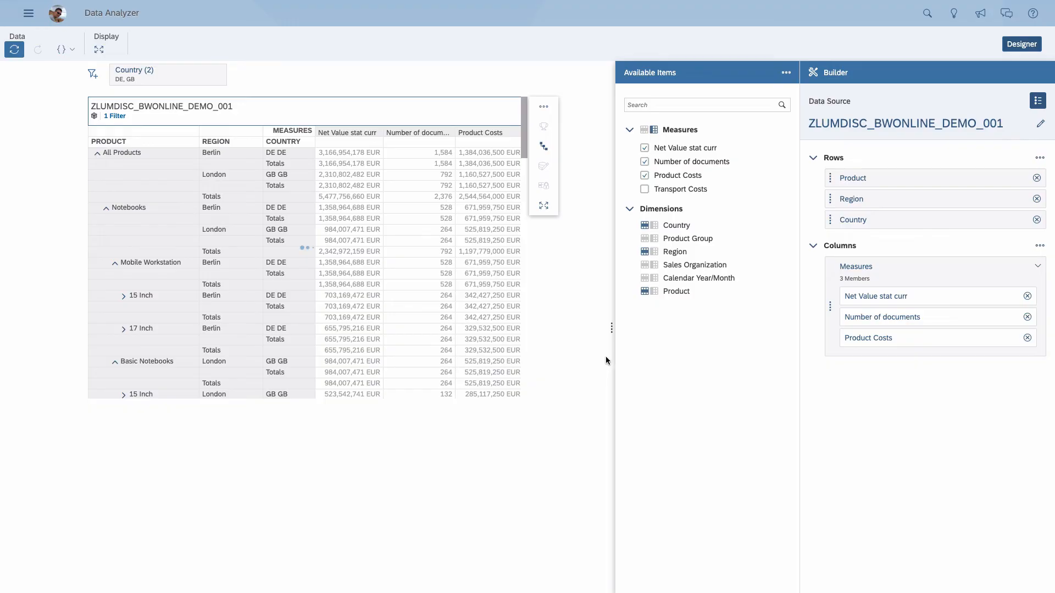
- Select a table cell and bring up the table's Freeze, Show/Hide and Export options
click(328, 152)
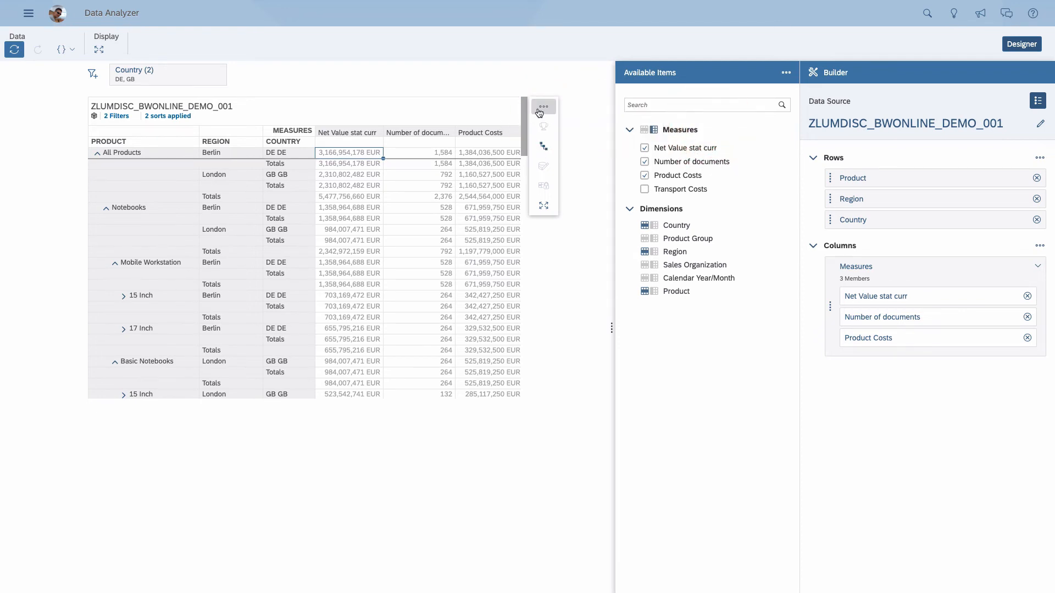
click(544, 106)
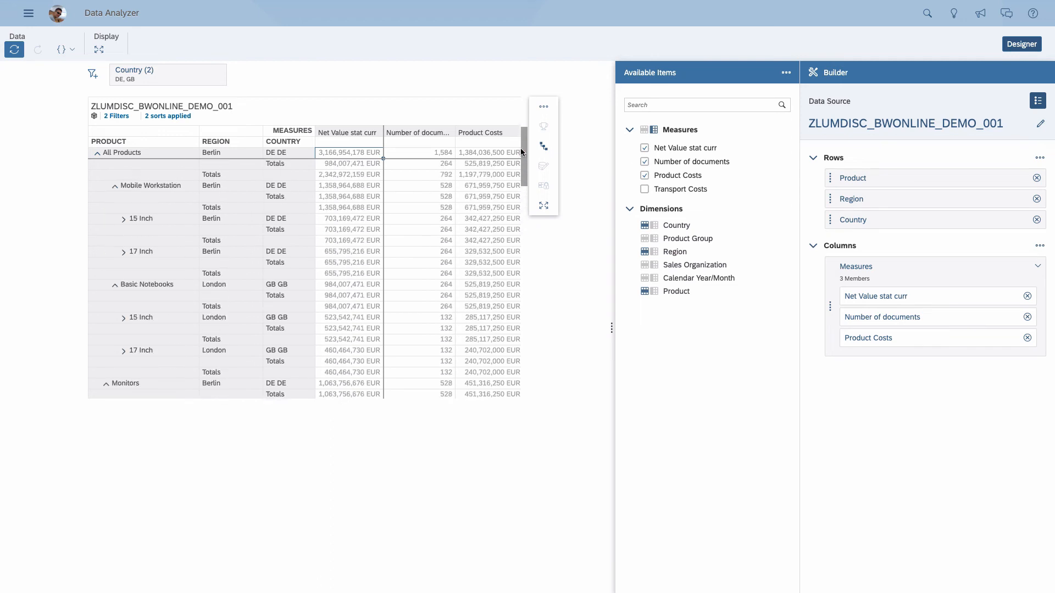
click(544, 105)
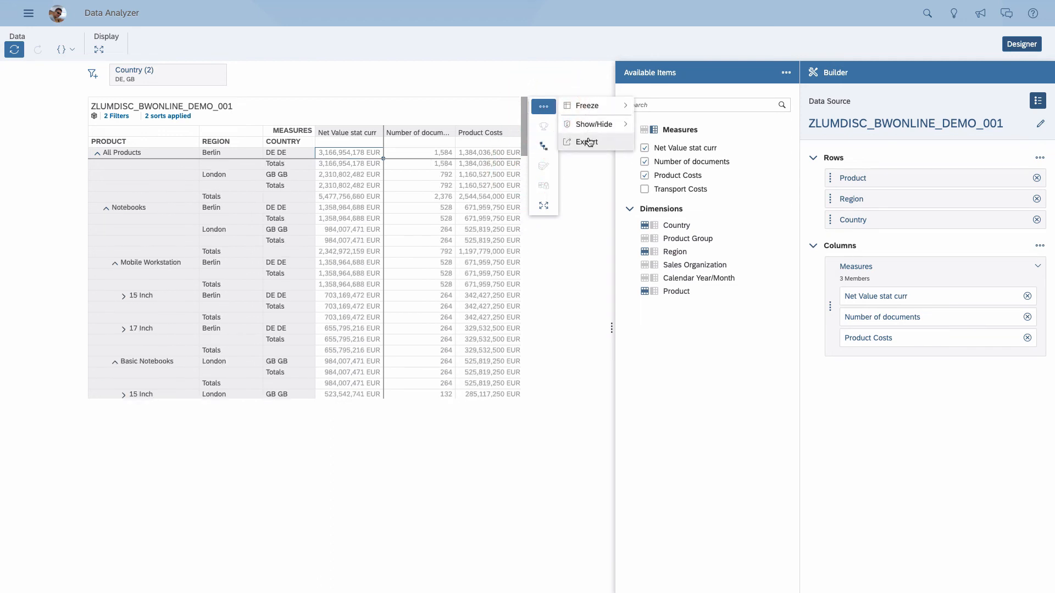
- Check the Export dialog's CSV/XLSX file types, close it, and show Product's options
click(586, 142)
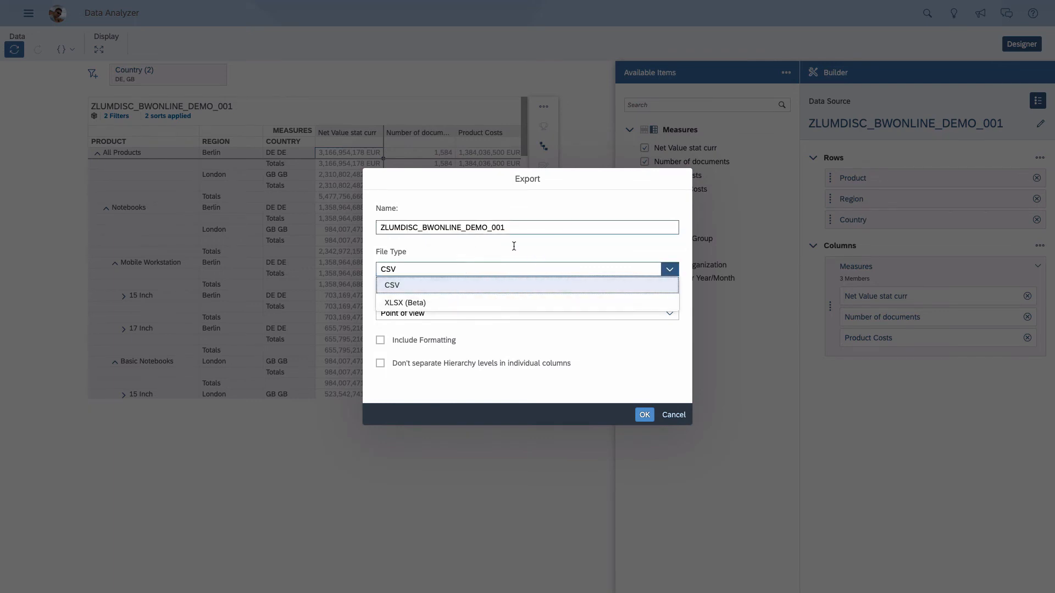
click(644, 415)
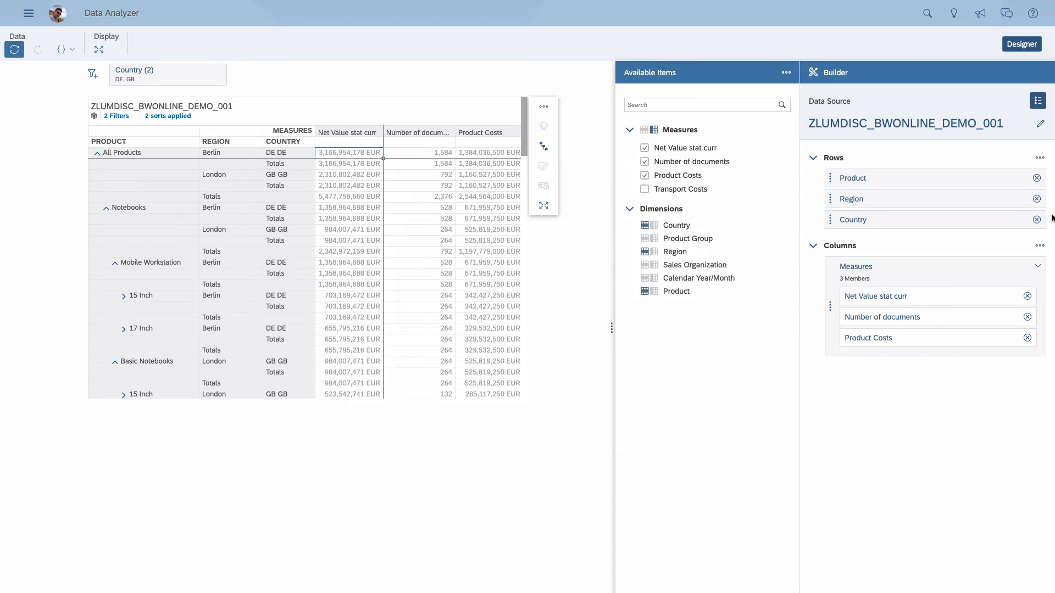
click(1018, 177)
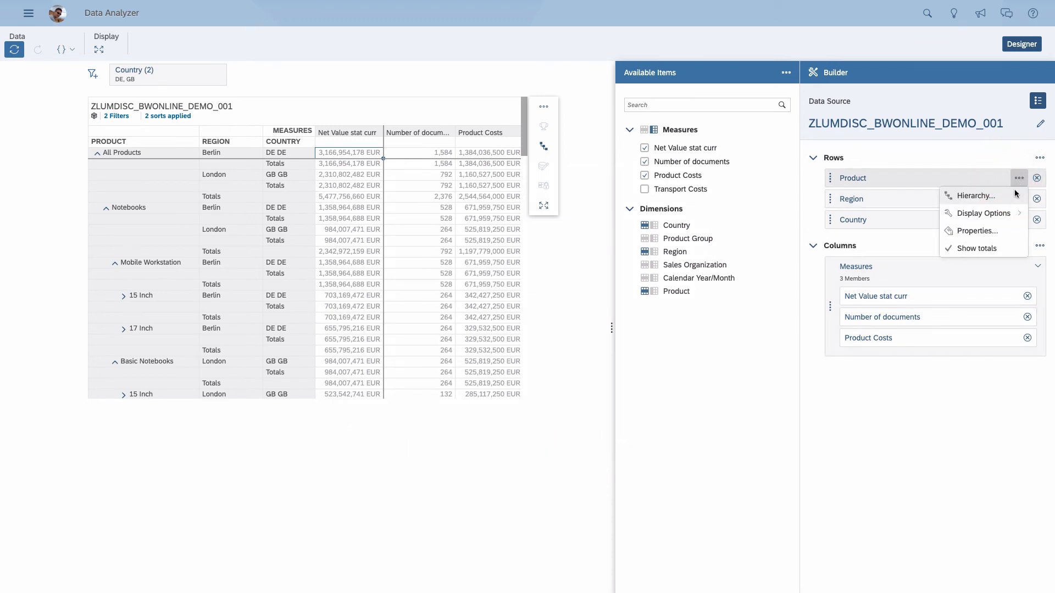
- Set Product's hierarchy to flat presentation so products like Compact Screen 17 list individually
click(983, 213)
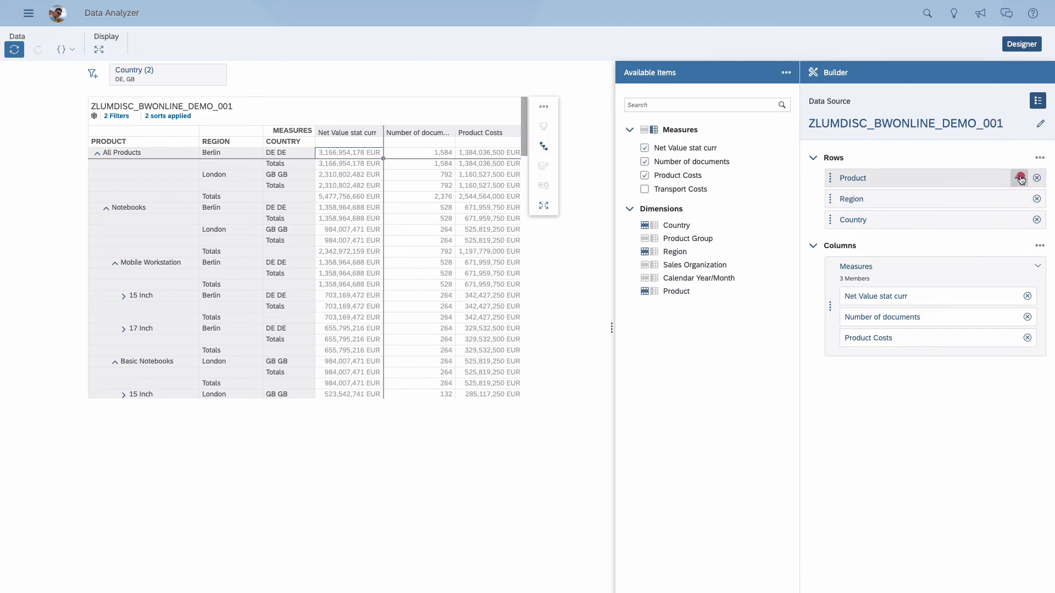
click(1020, 178)
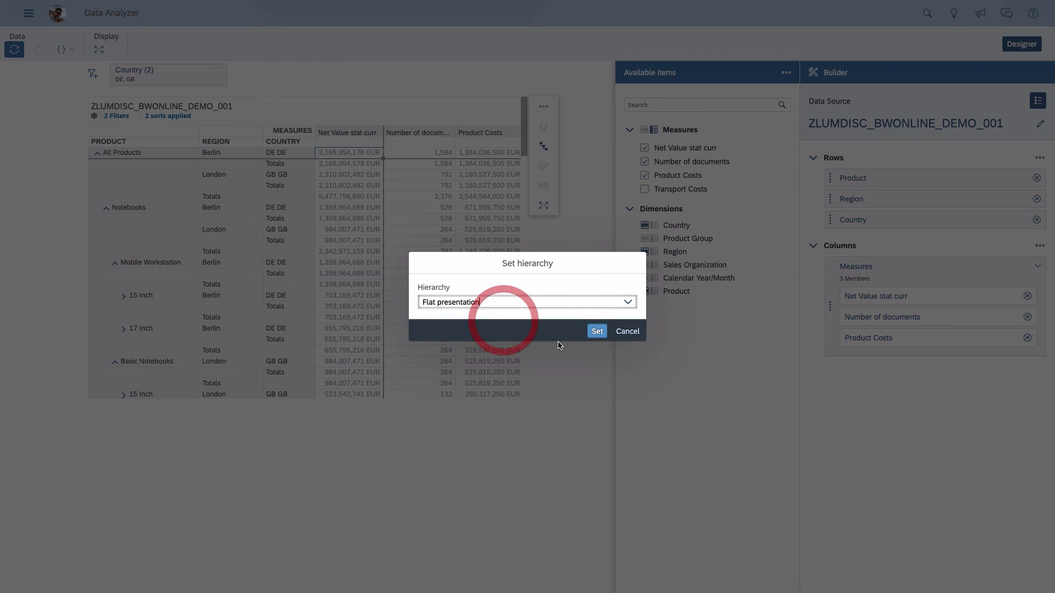
click(596, 330)
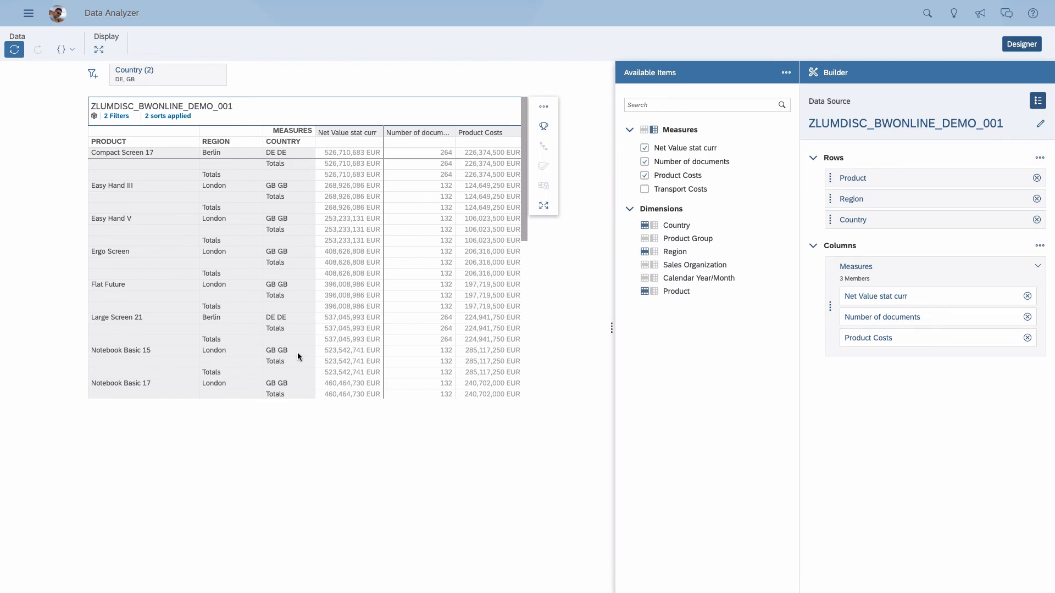
mouse_move(297, 357)
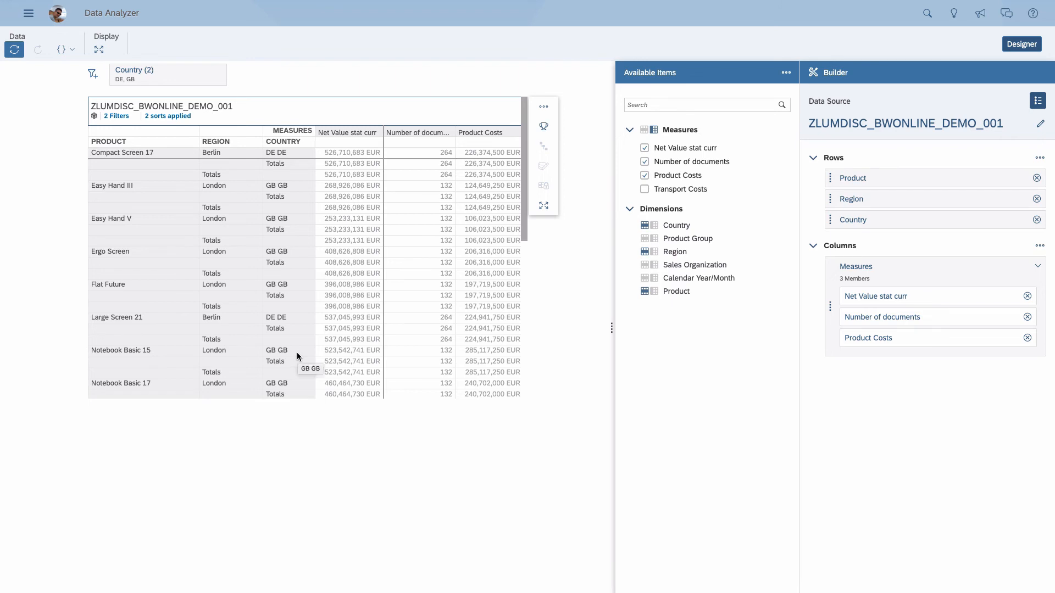
mouse_move(396, 357)
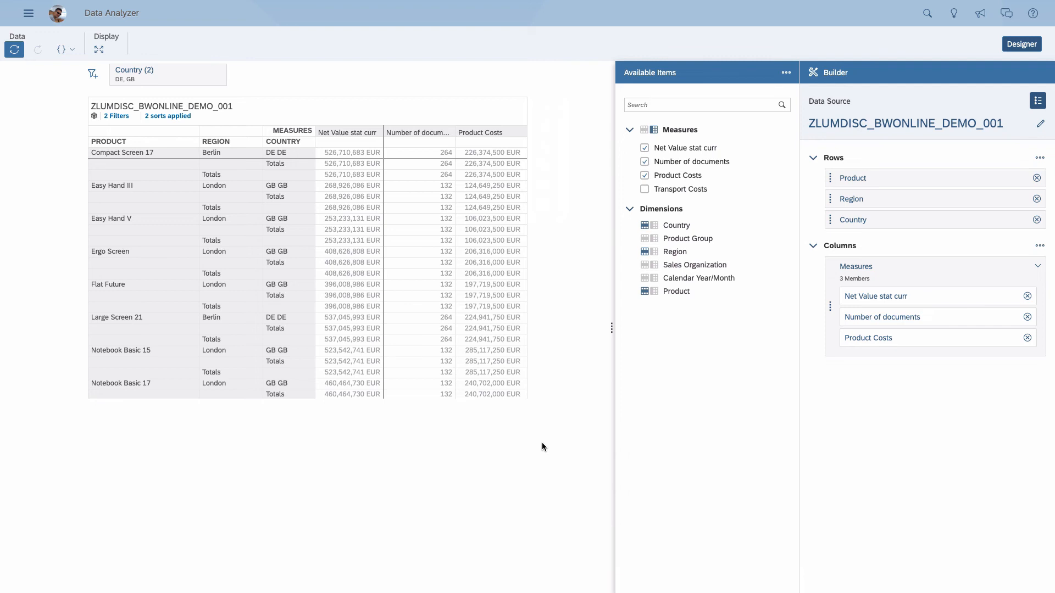
click(275, 218)
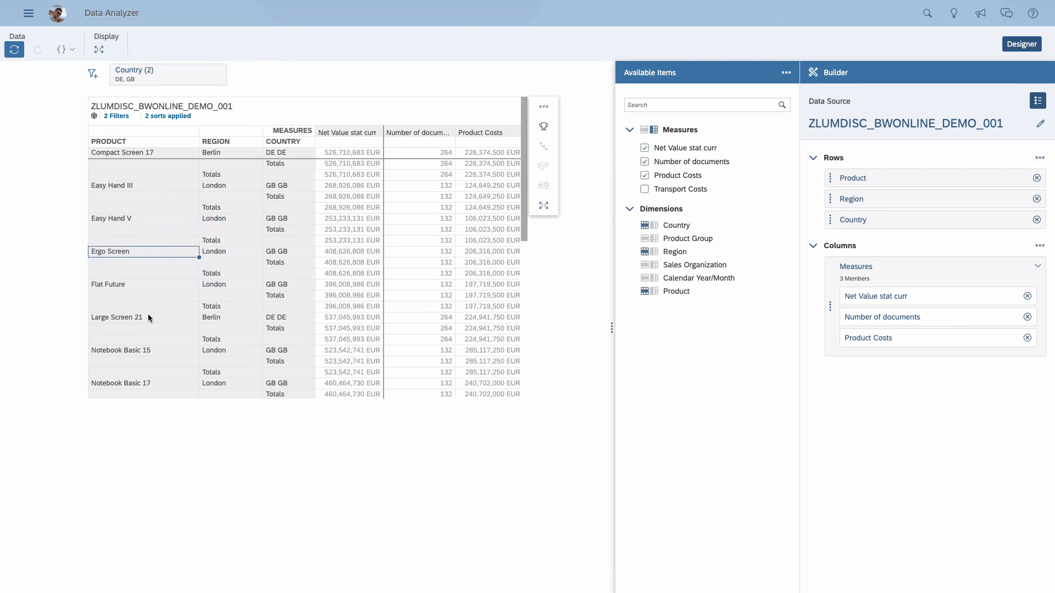
mouse_move(147, 253)
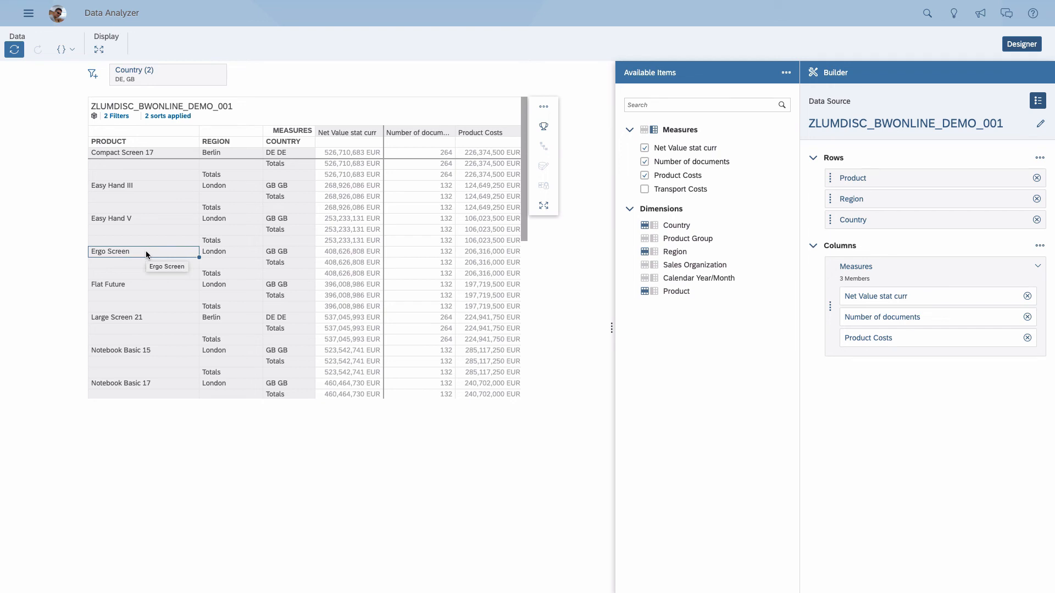
mouse_move(453, 227)
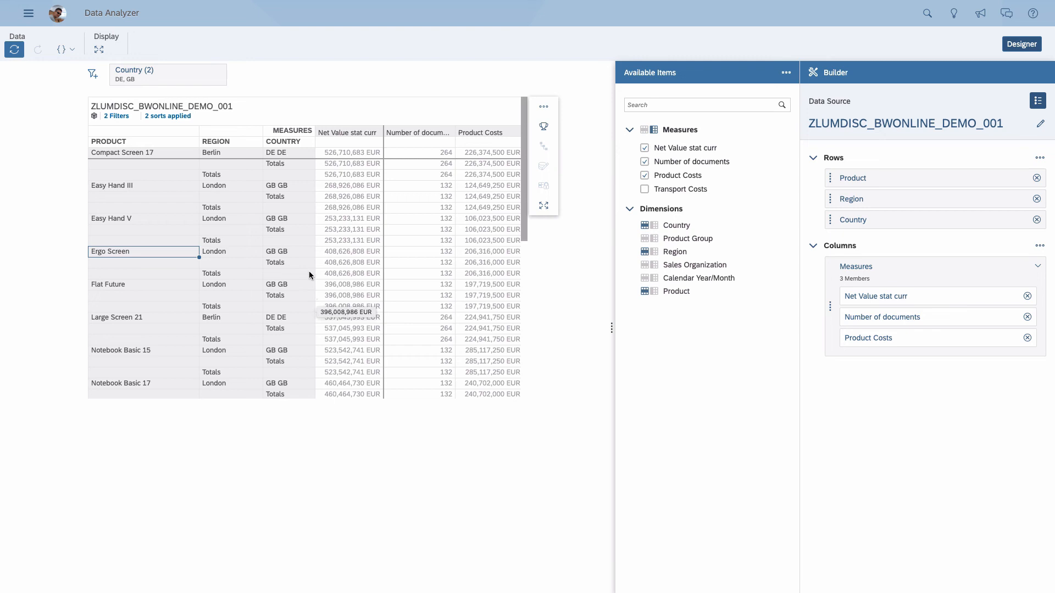
mouse_move(314, 204)
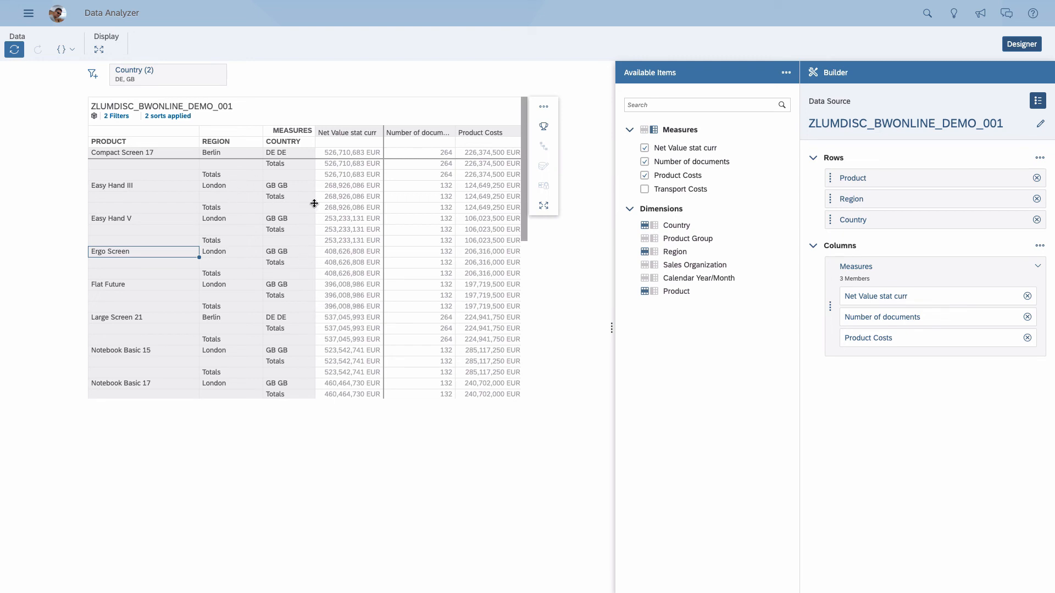
mouse_move(220, 229)
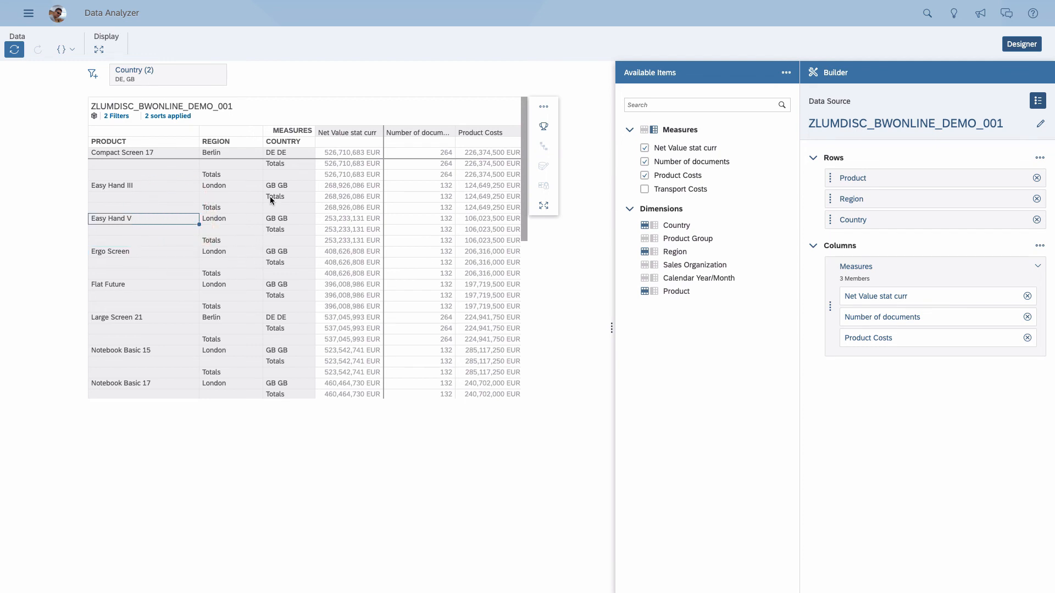
mouse_move(355, 198)
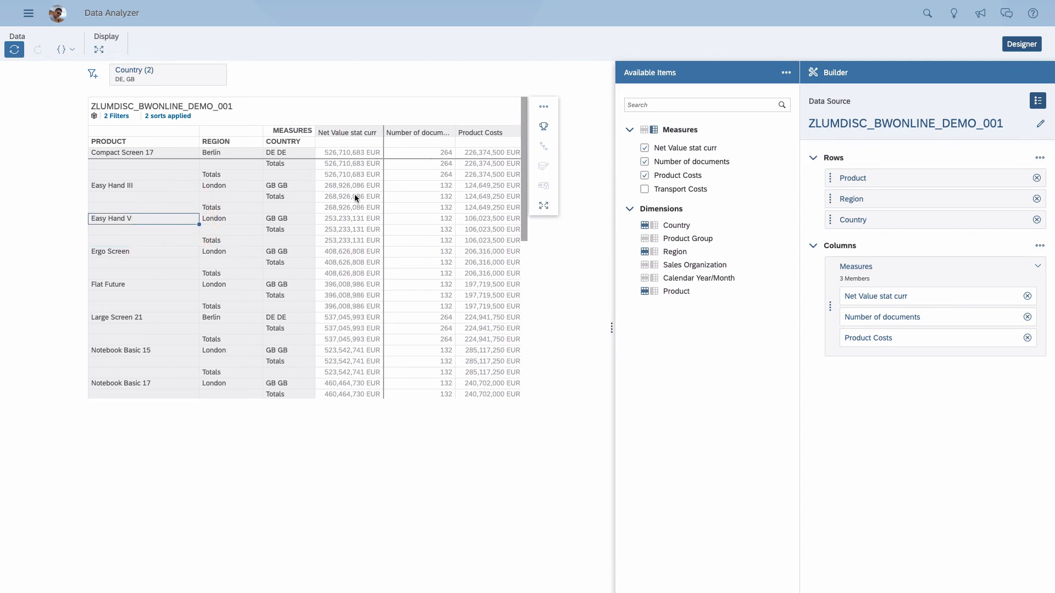
mouse_move(356, 197)
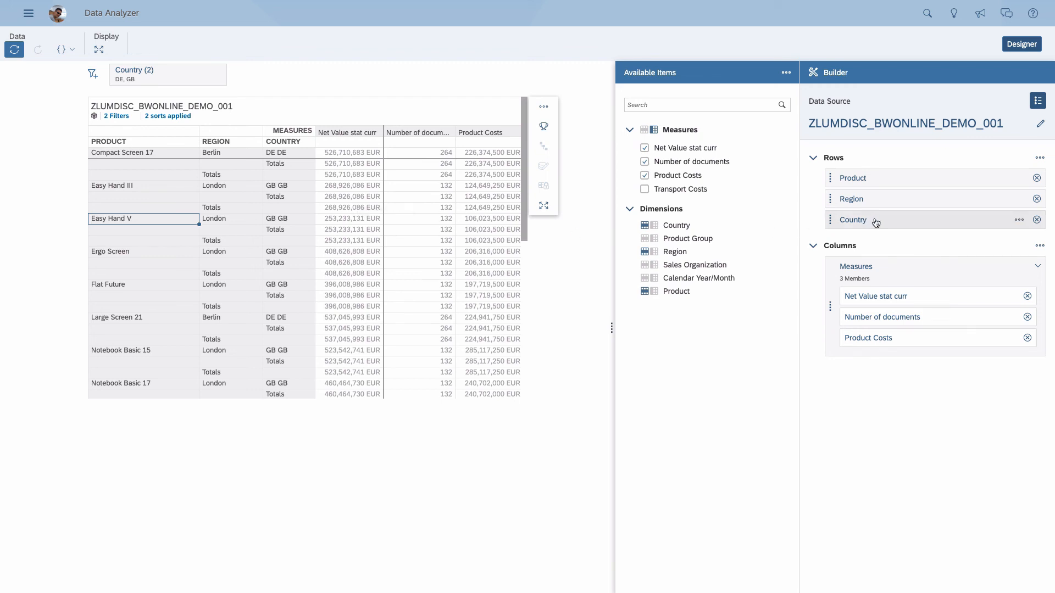
drag(852, 177, 771, 201)
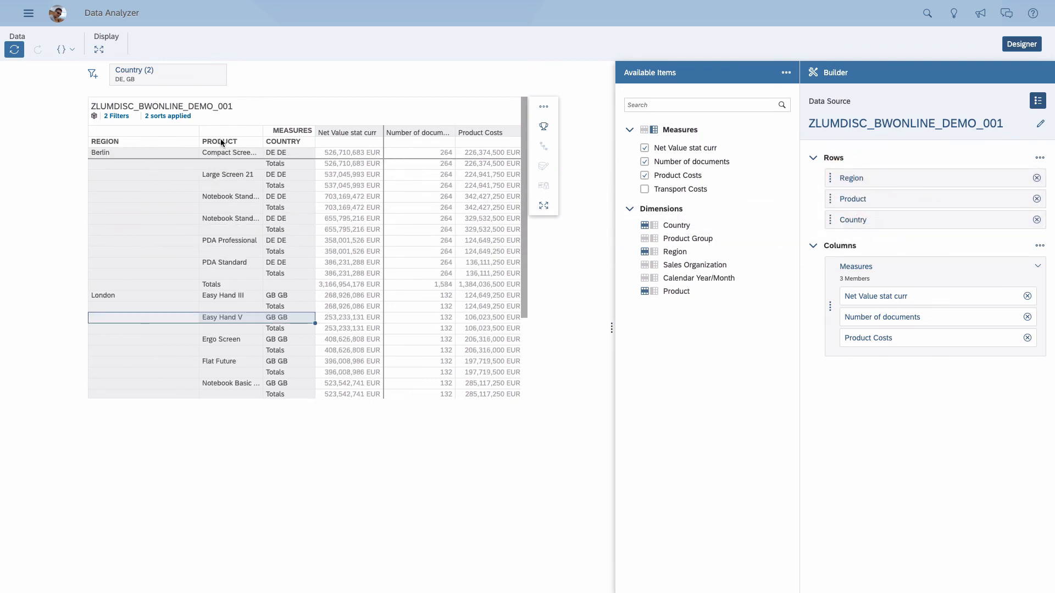
- Move Region above Product in Rows, then bring up the main navigation menu
click(219, 142)
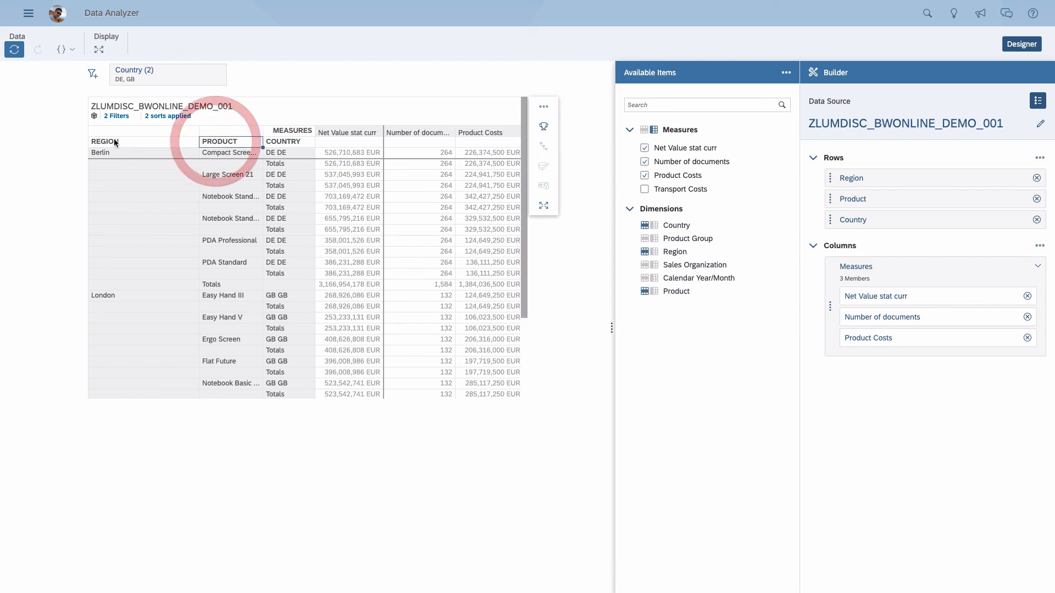
click(105, 142)
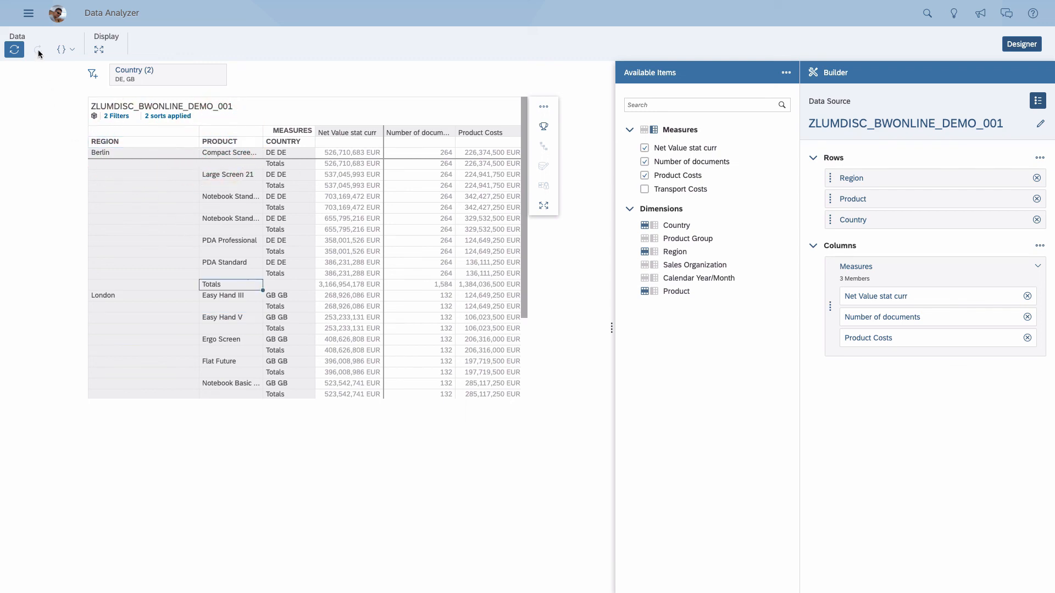
click(29, 13)
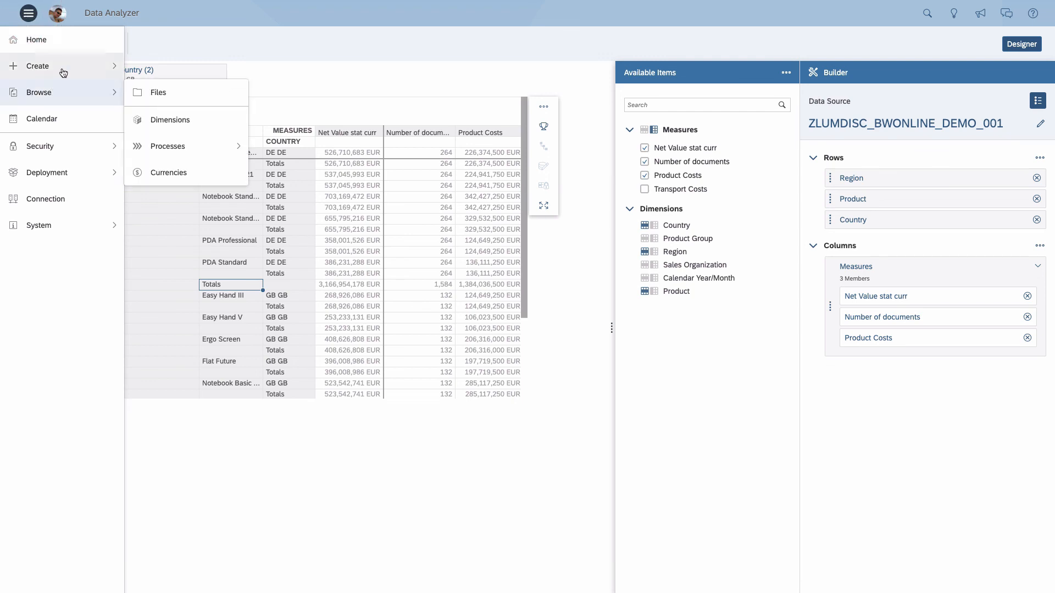
- Go to Security > Roles and view the BI Content Viewer role's permissions
click(39, 146)
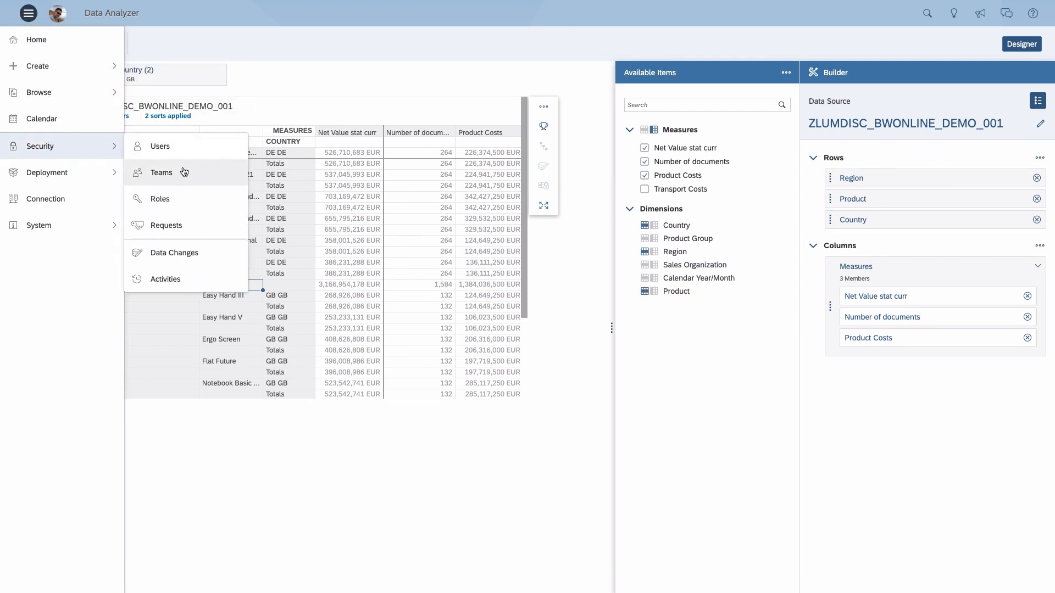
click(159, 199)
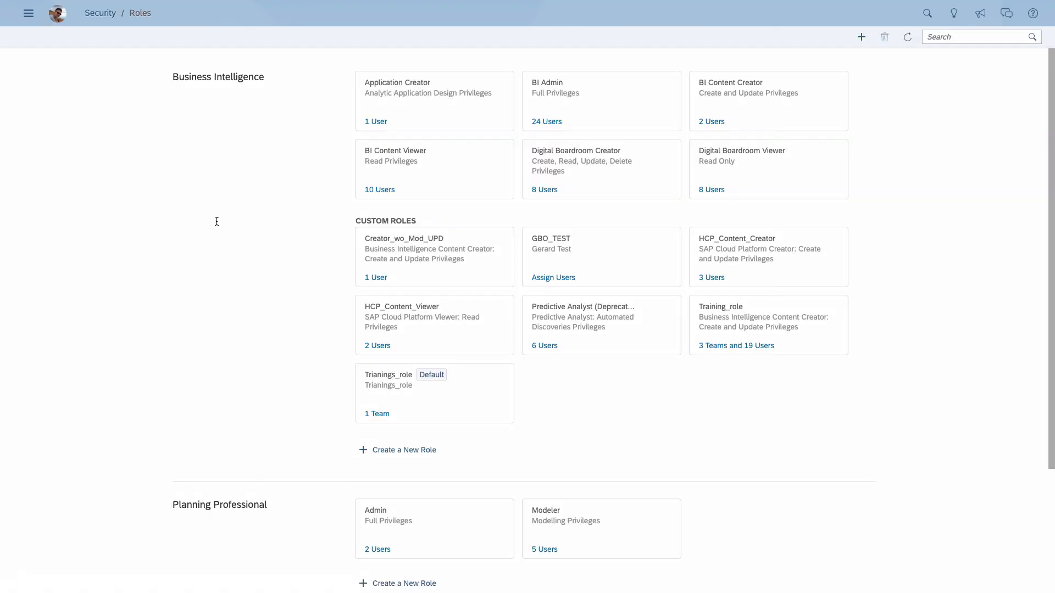
mouse_move(412, 159)
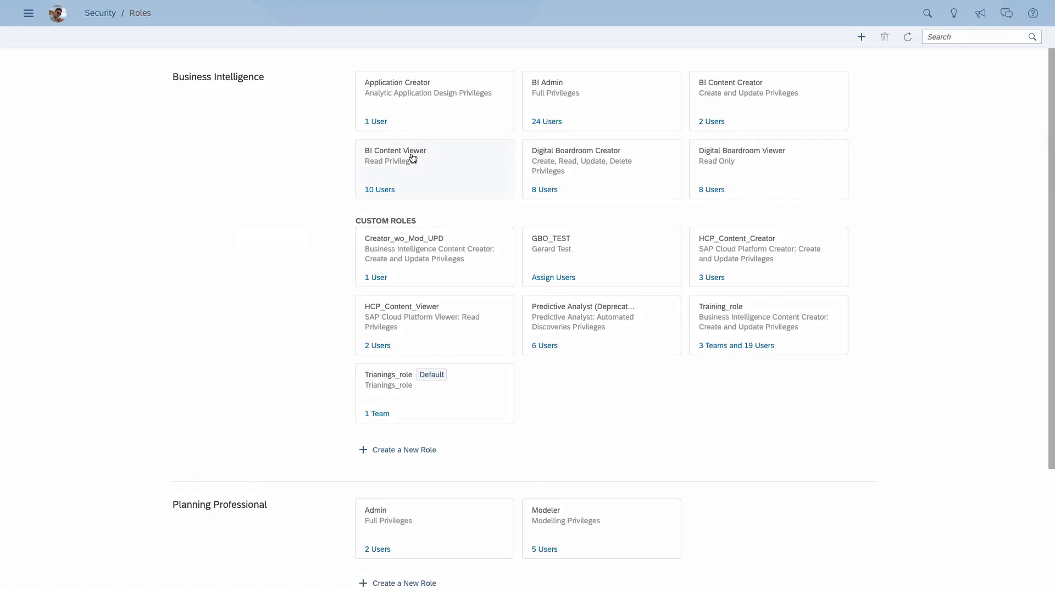
mouse_move(417, 171)
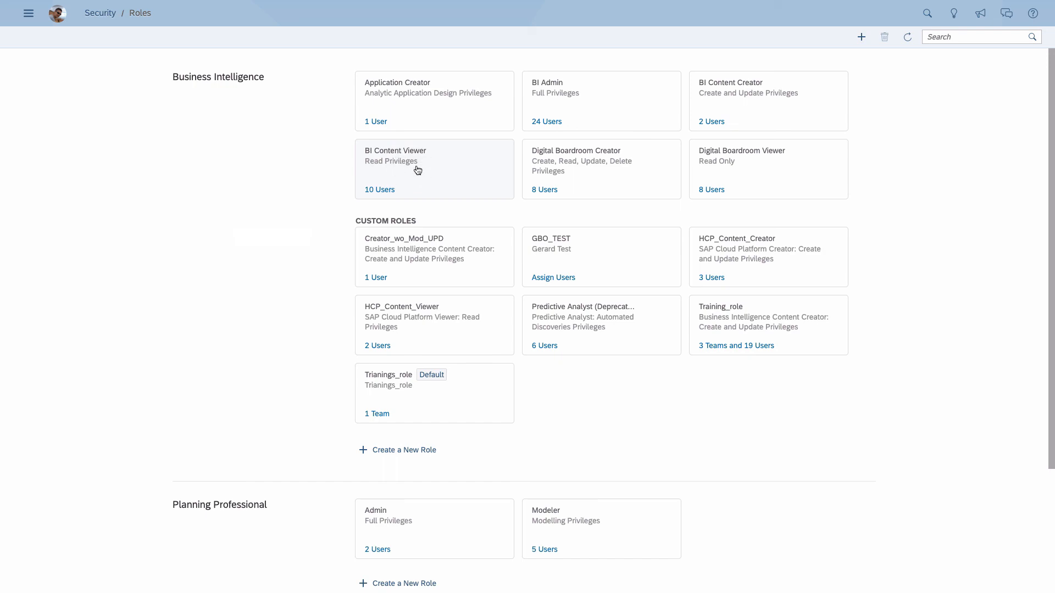
click(417, 167)
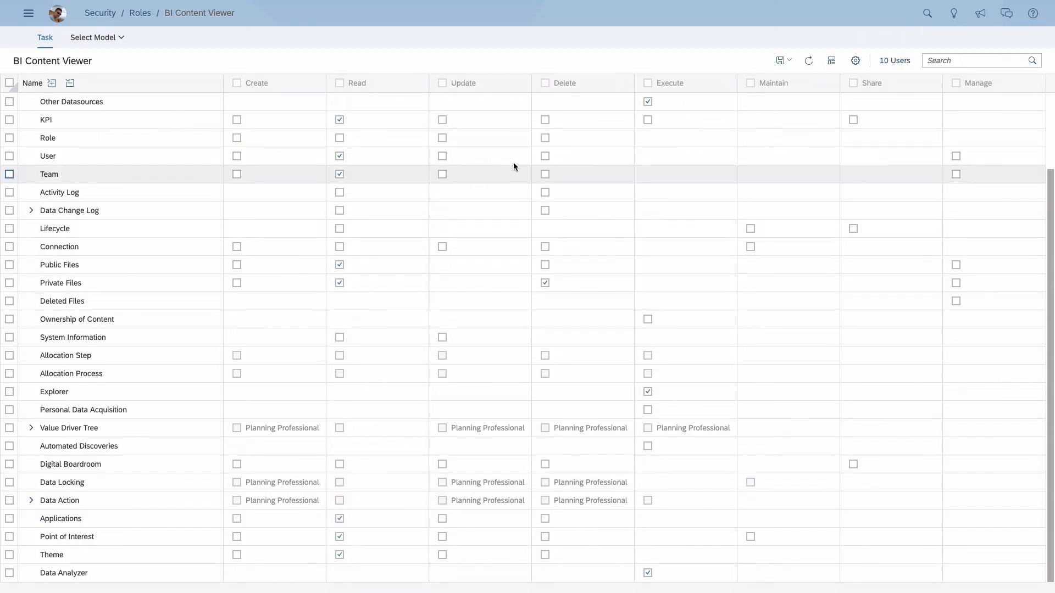
- Check the BI Content Viewer's Data Analyzer Execute permission, then return to the home page
click(8, 573)
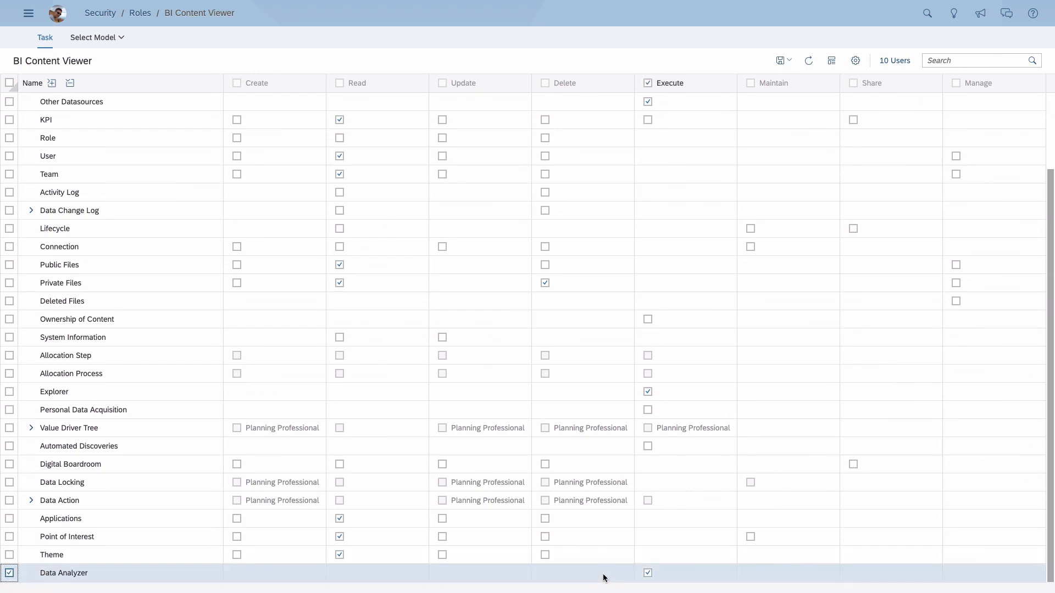
mouse_move(661, 578)
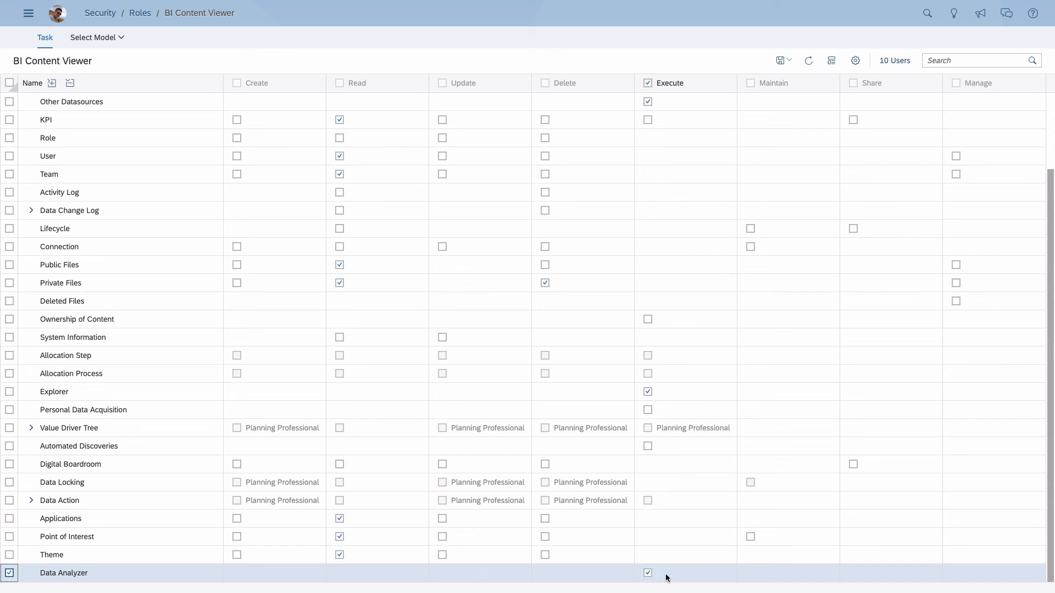
click(9, 573)
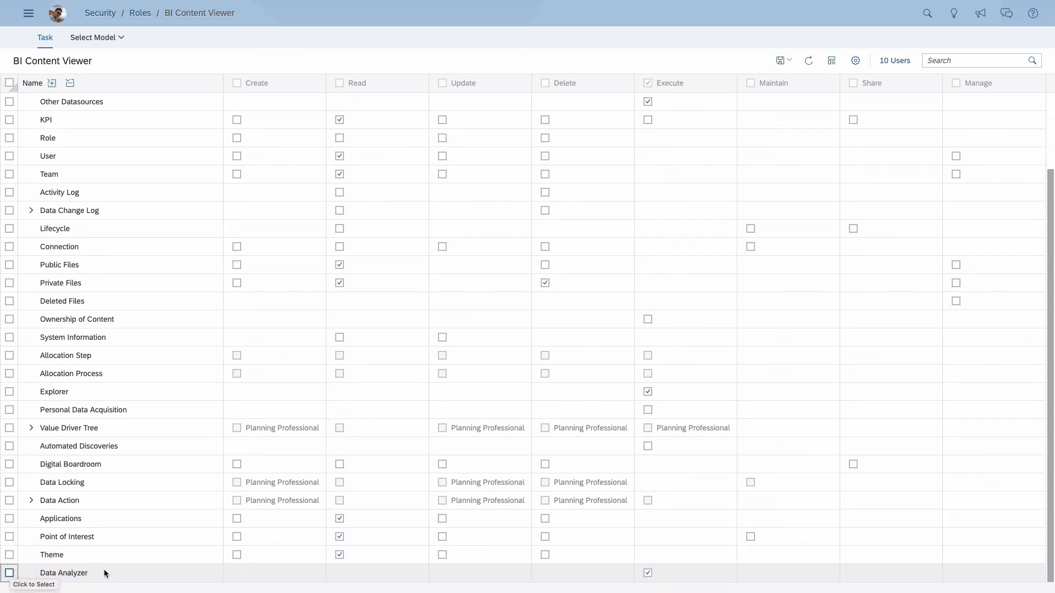
click(28, 12)
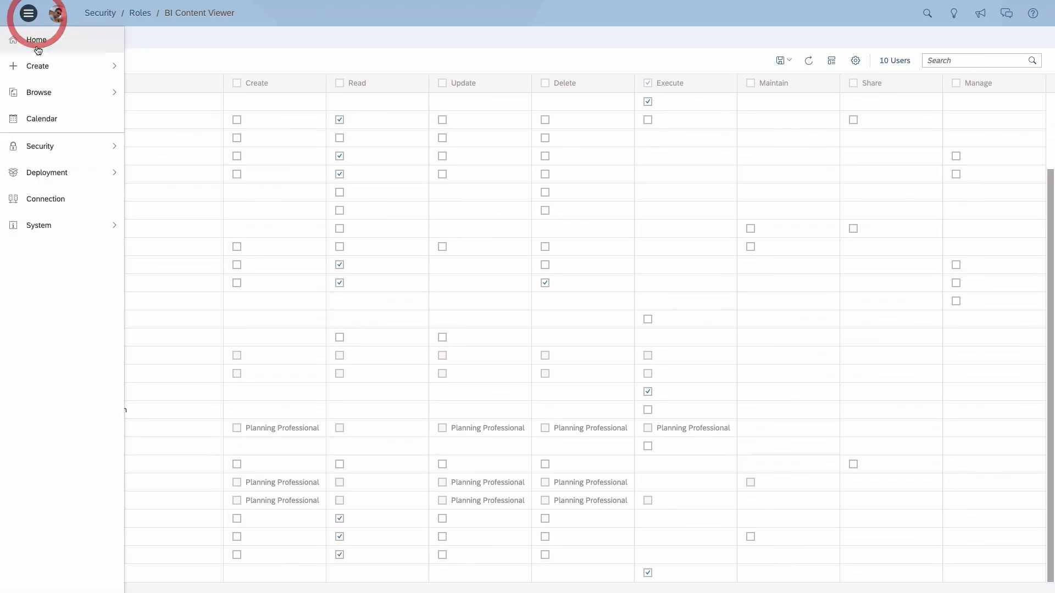
click(37, 39)
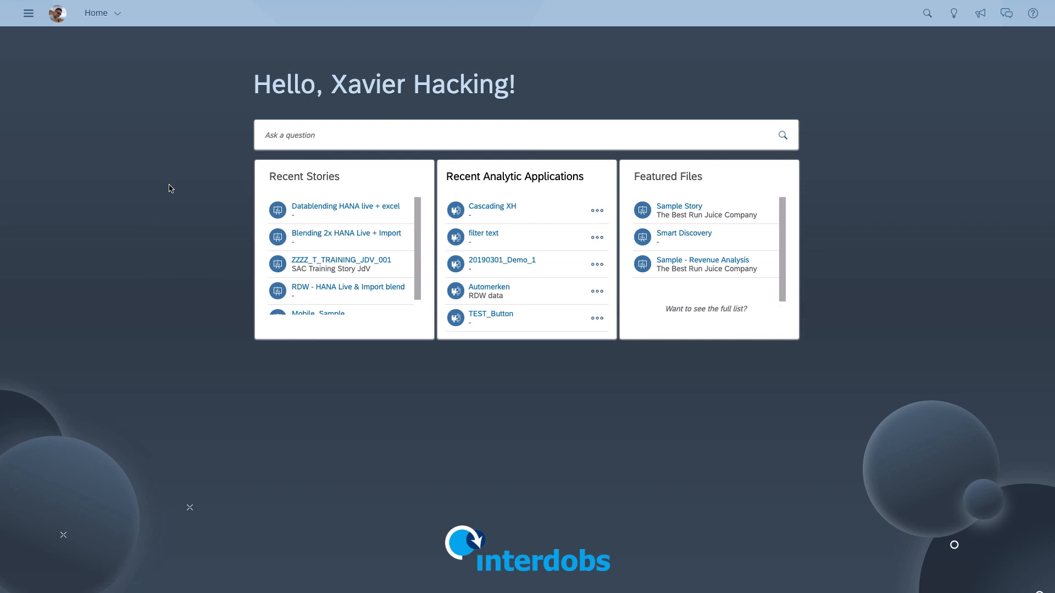
mouse_move(154, 122)
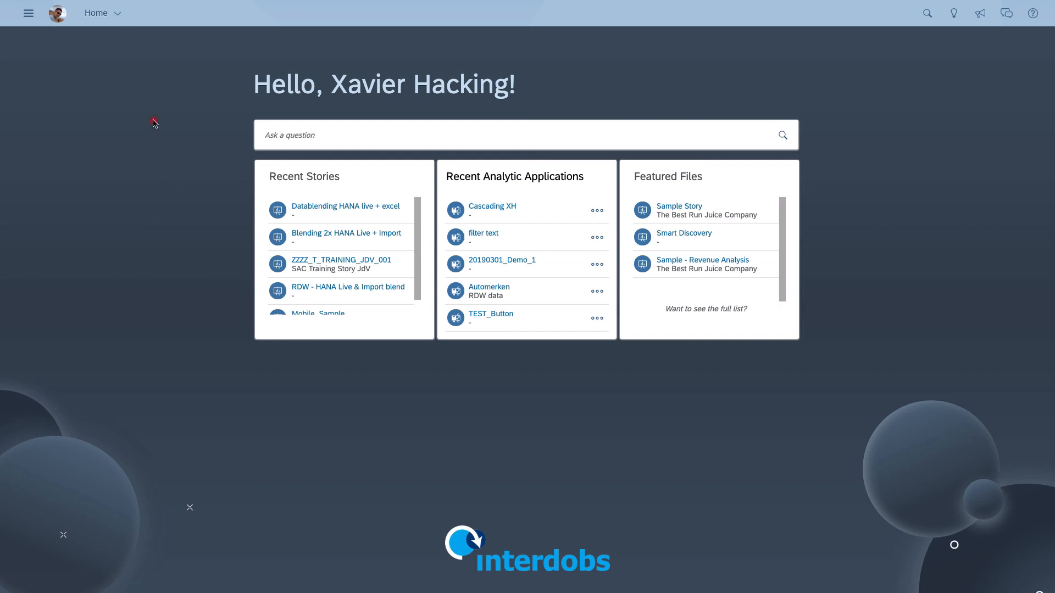
mouse_move(37, 49)
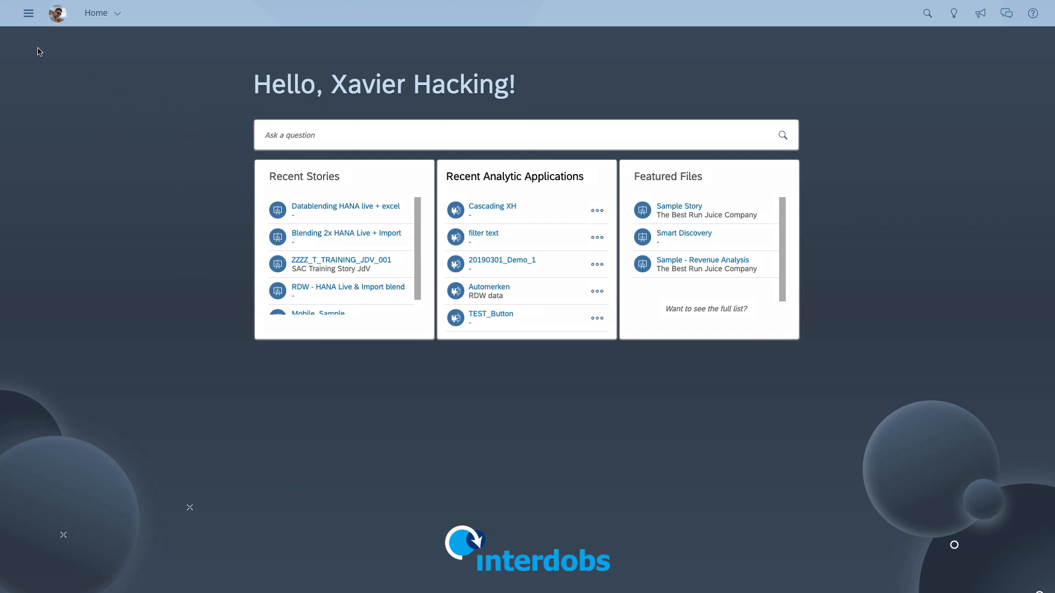